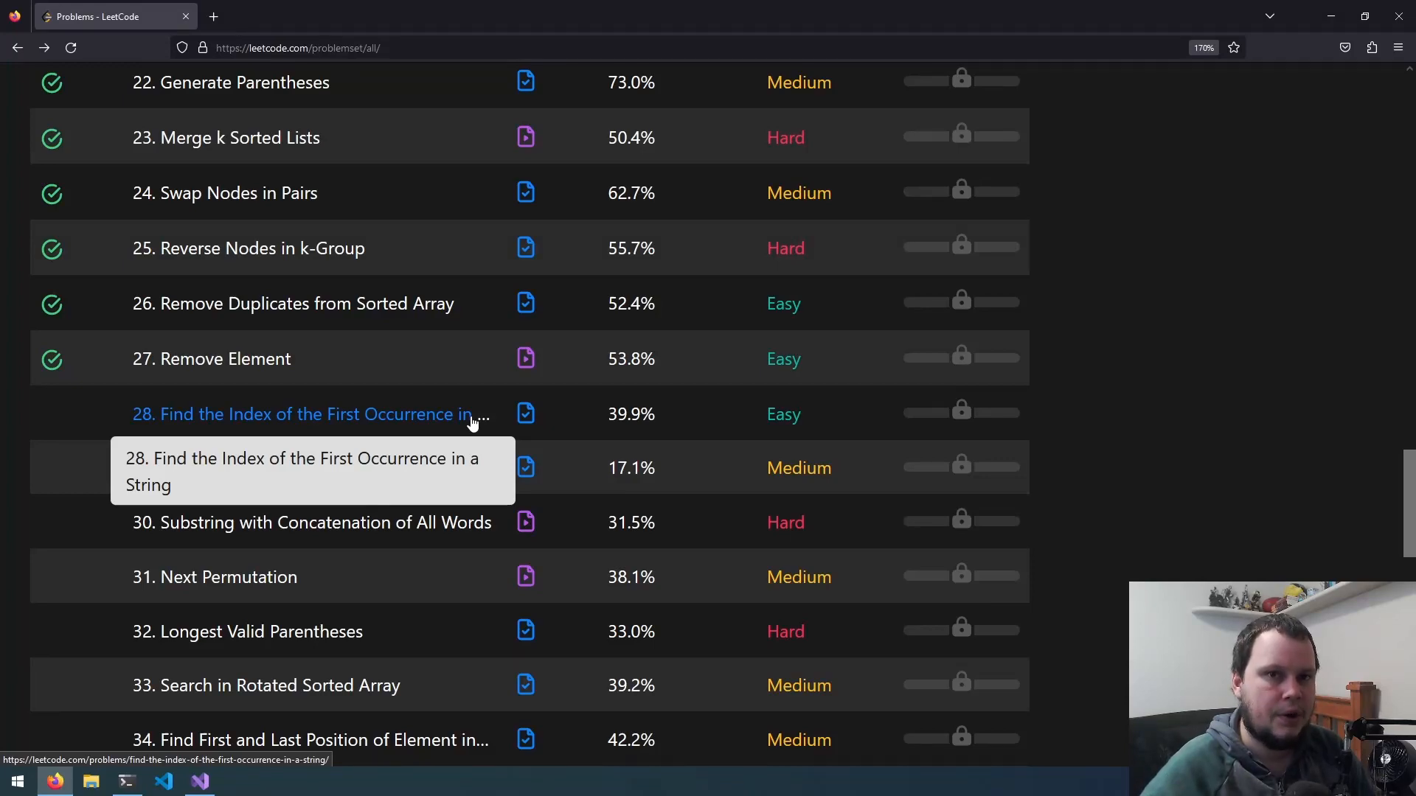
- Open problem 28 and highlight the 'sadbutsad' and 'leeto' example strings
left_click(302, 414)
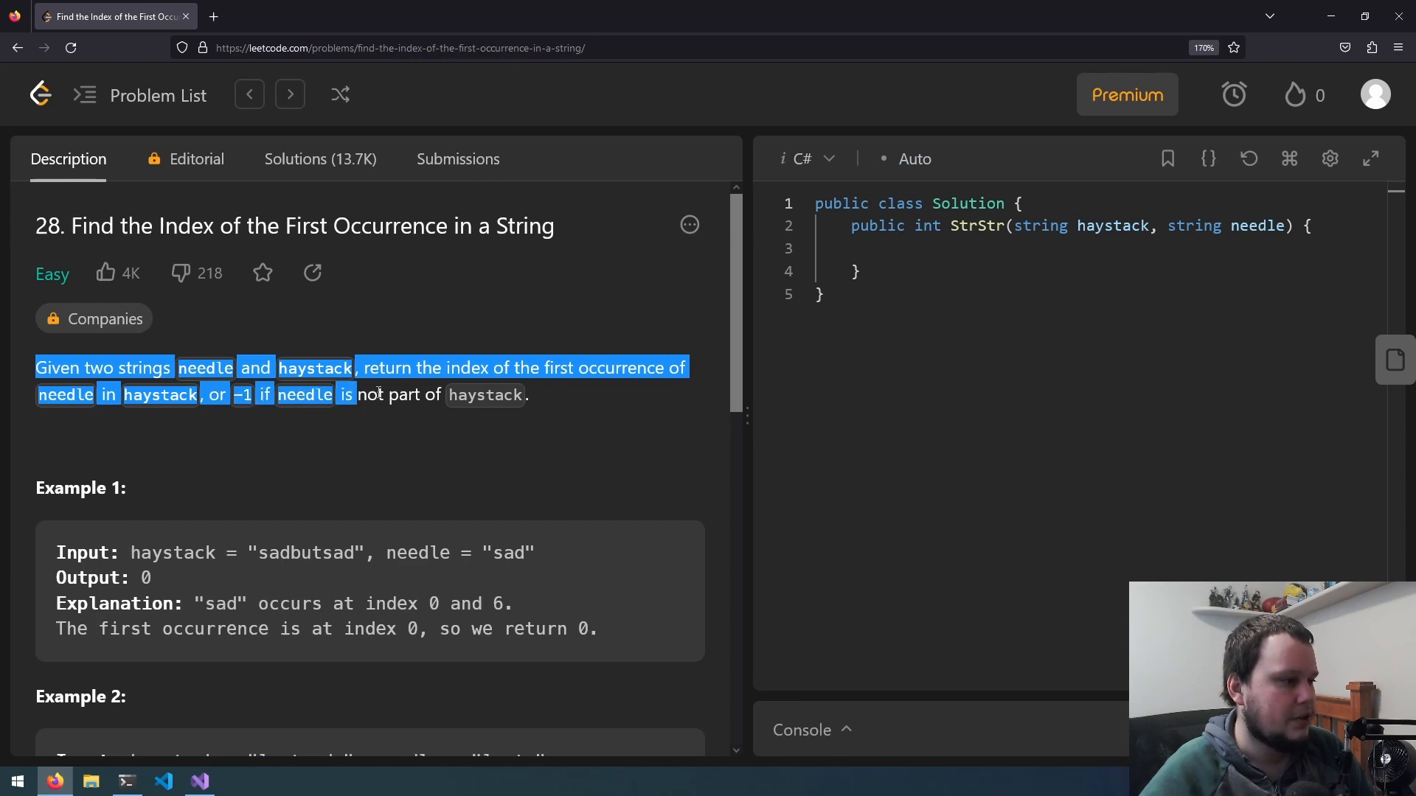
scroll("down", 3)
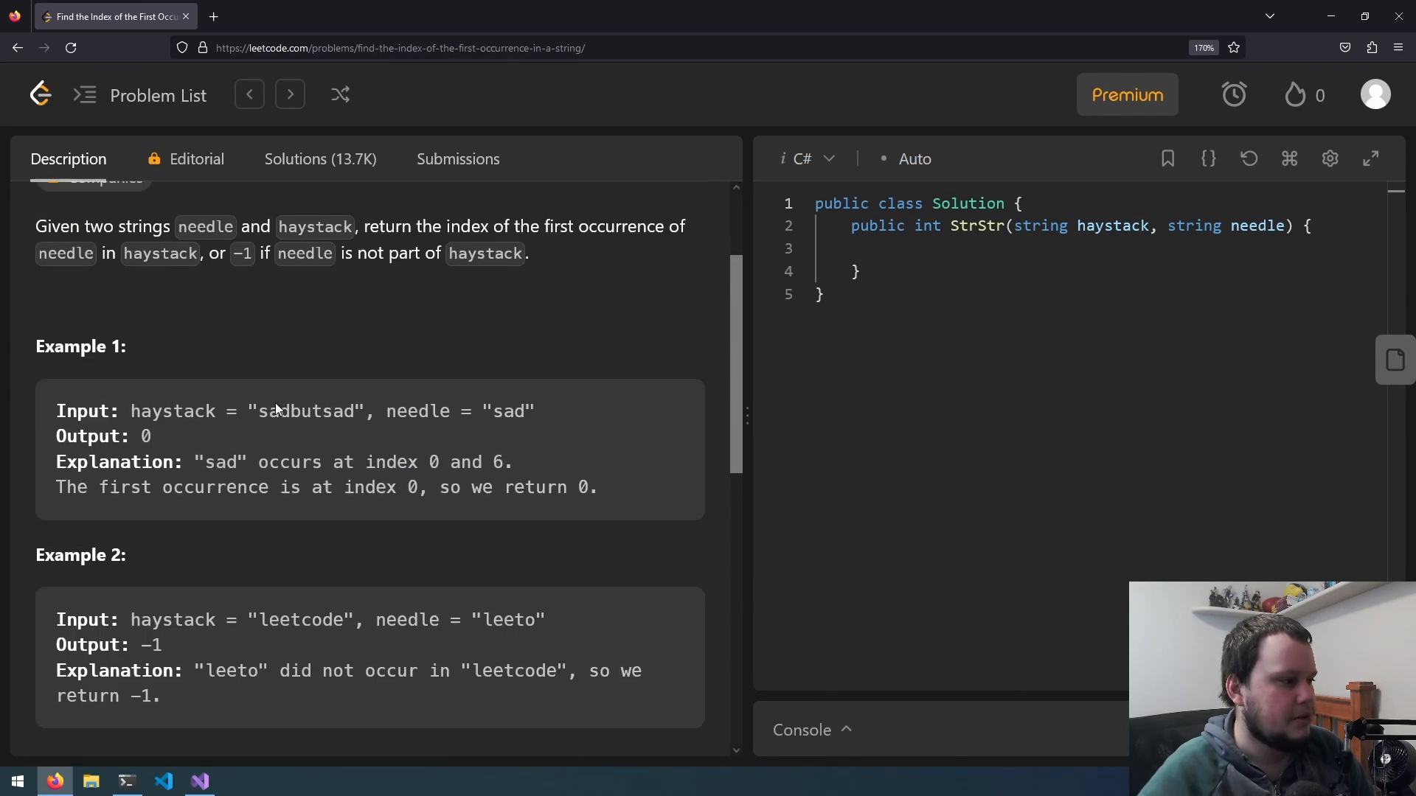
double_click(310, 411)
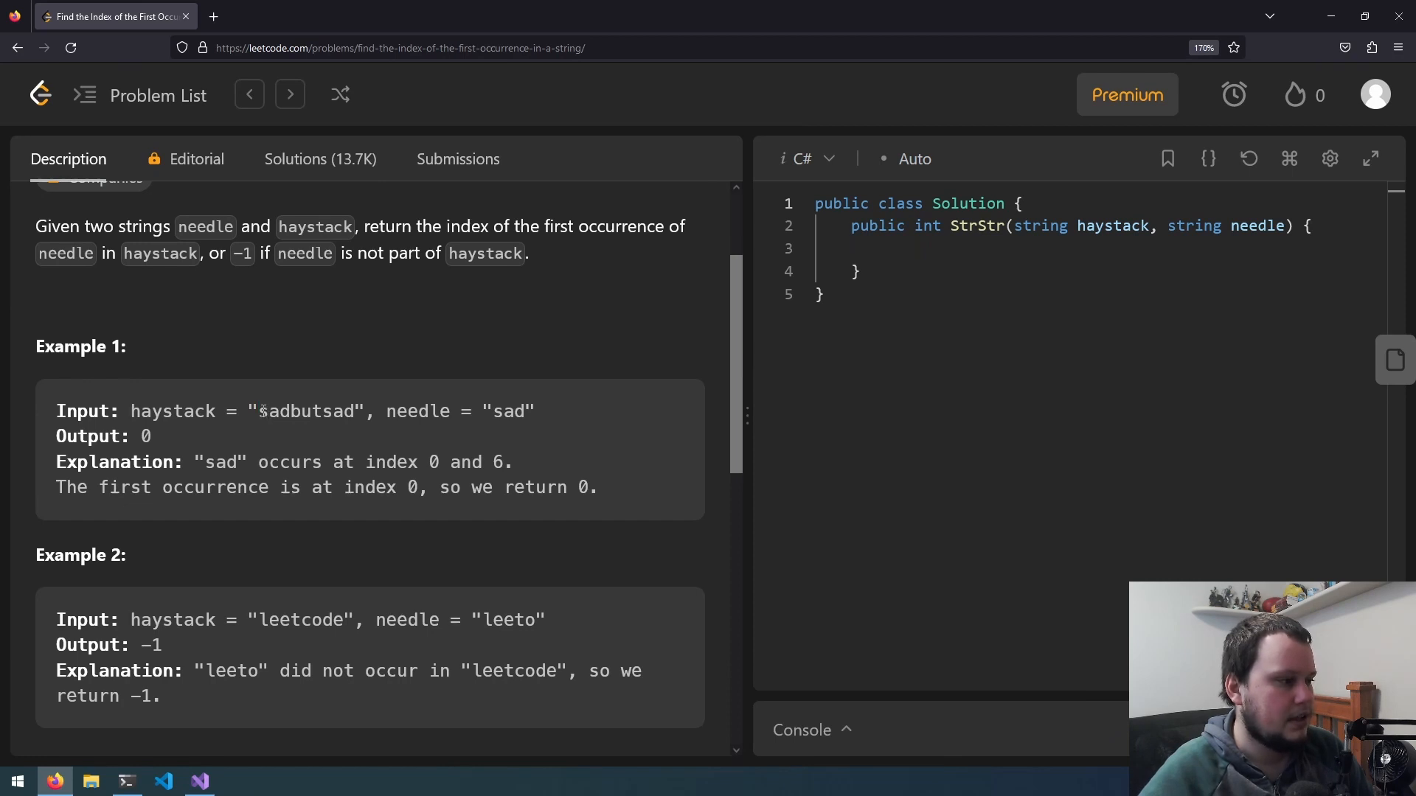
double_click(273, 411)
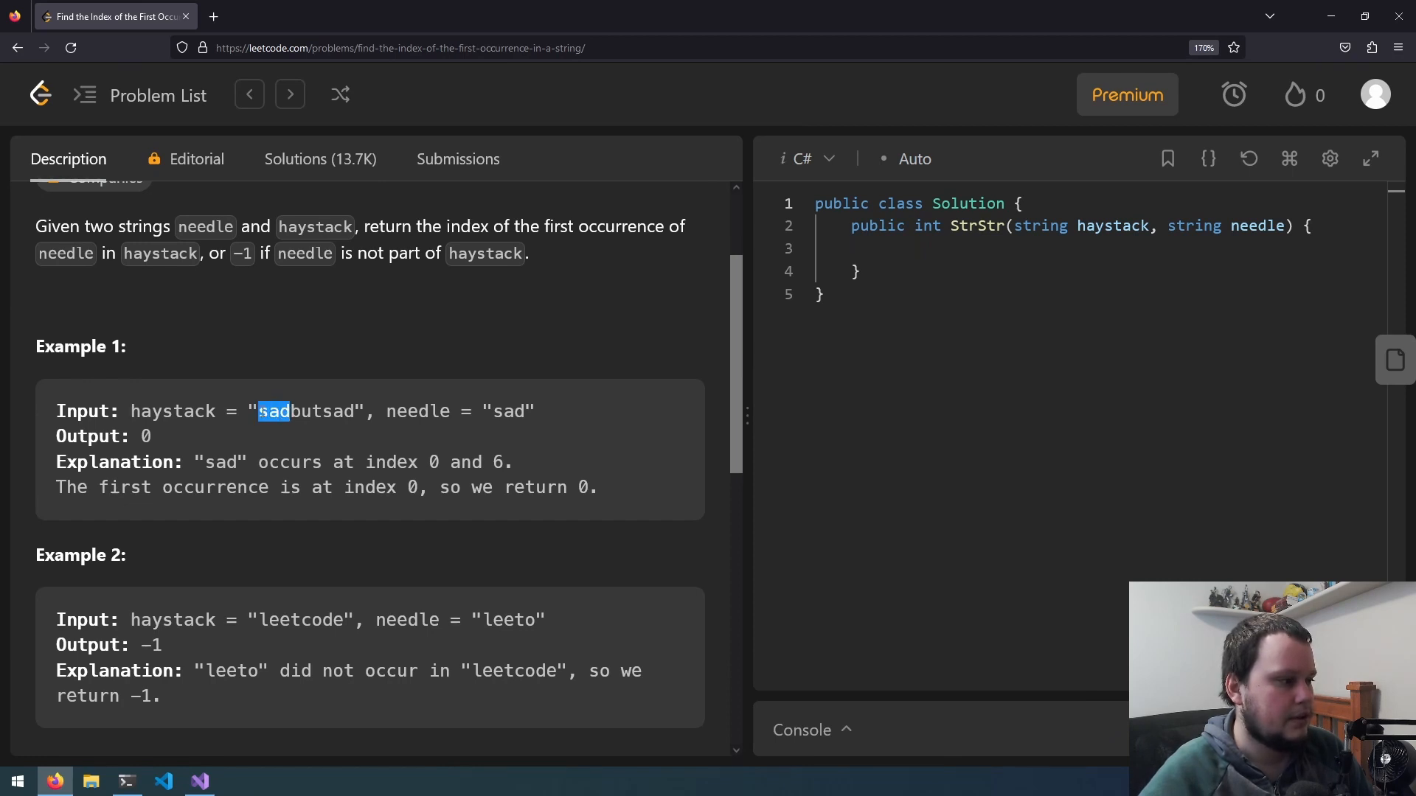
scroll("down", 3)
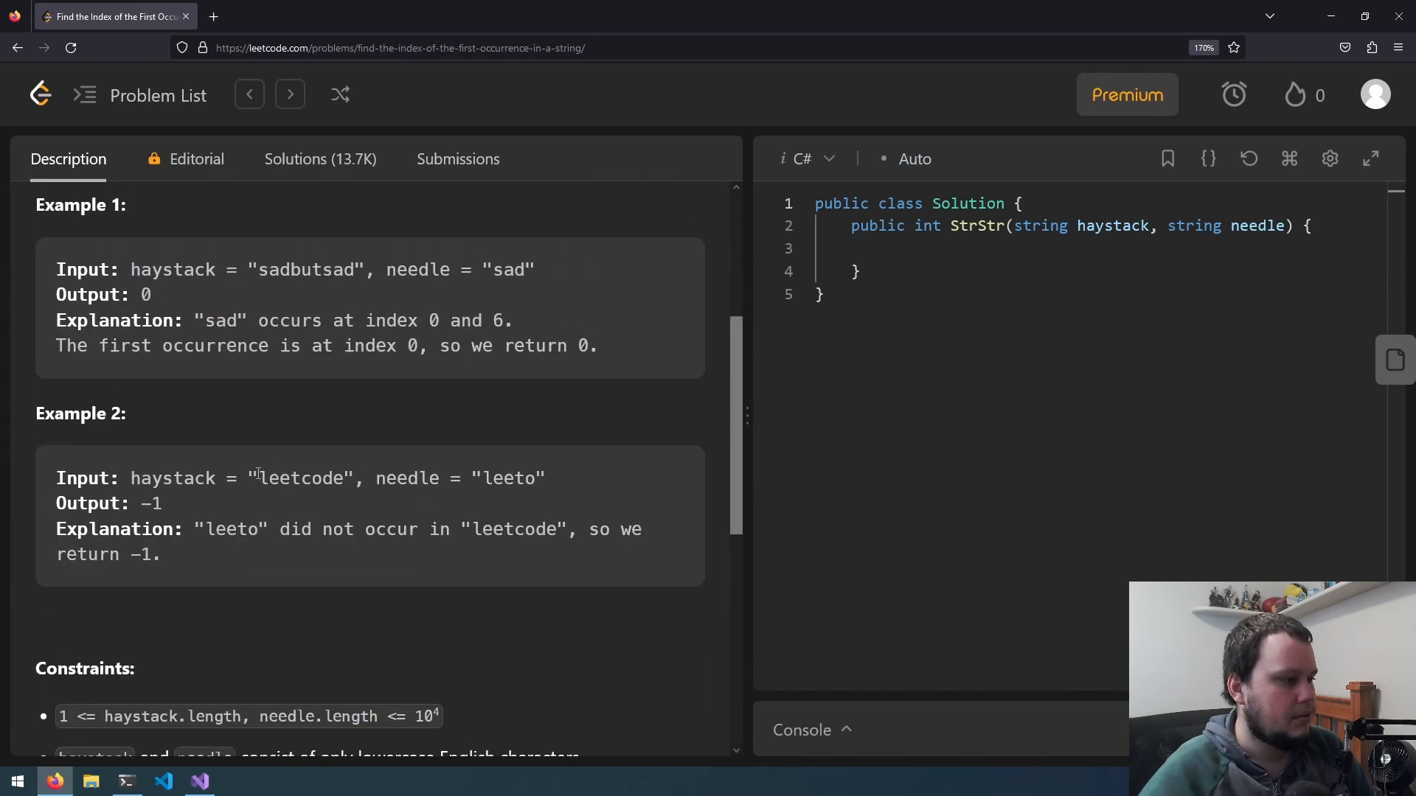
double_click(302, 478)
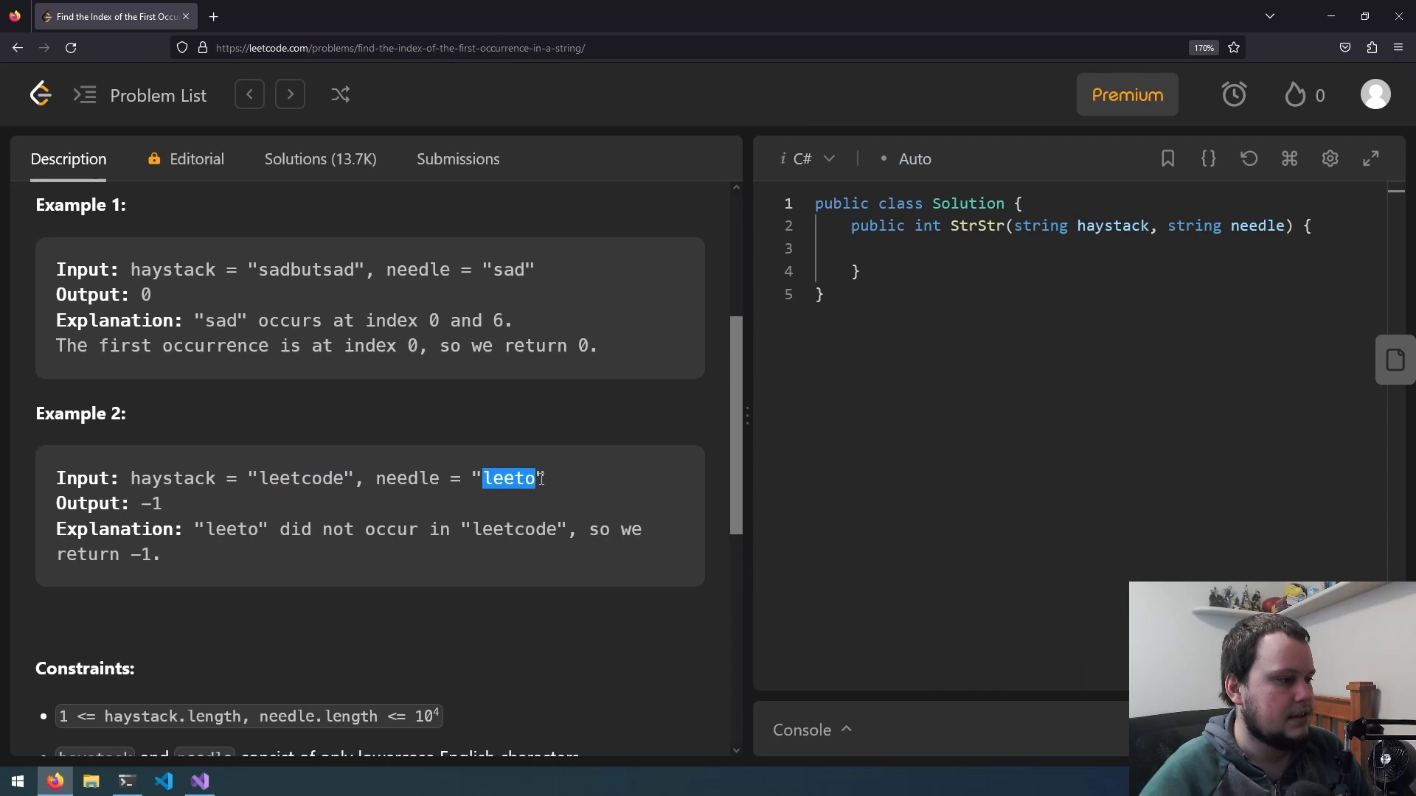
left_click(193, 514)
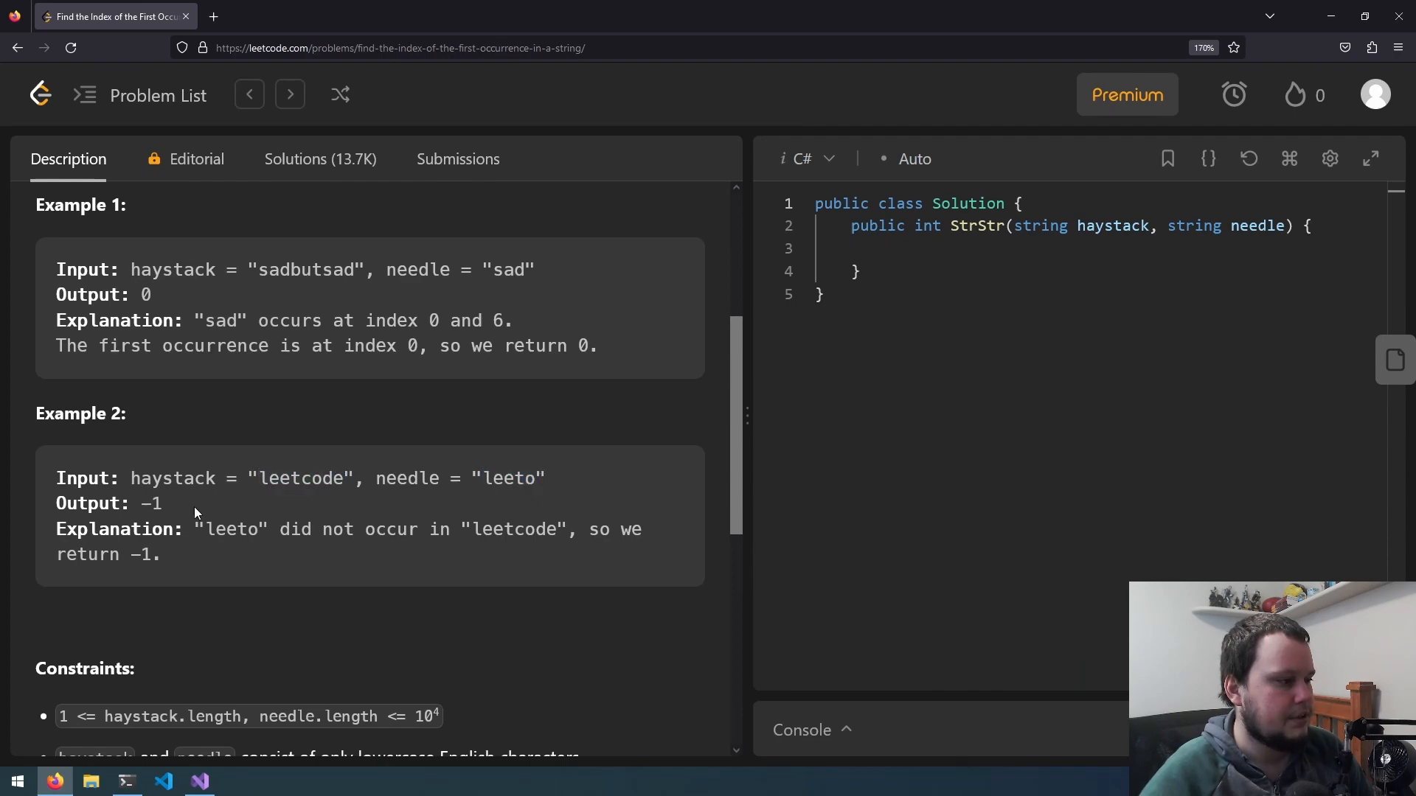
mouse_move(455, 497)
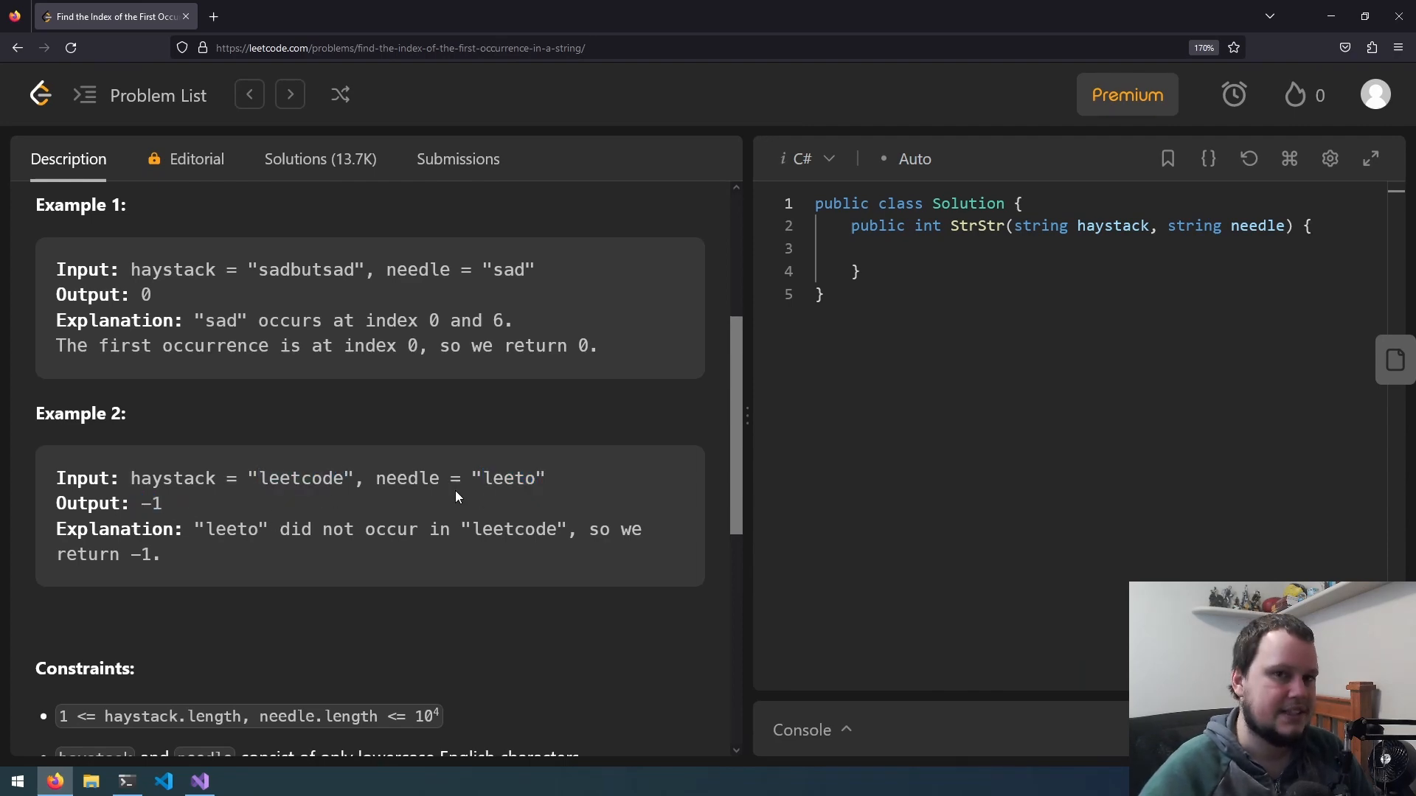
- Start StrStr with an IndexOf-based return and a needleLength = needle.Length variable
left_click(198, 781)
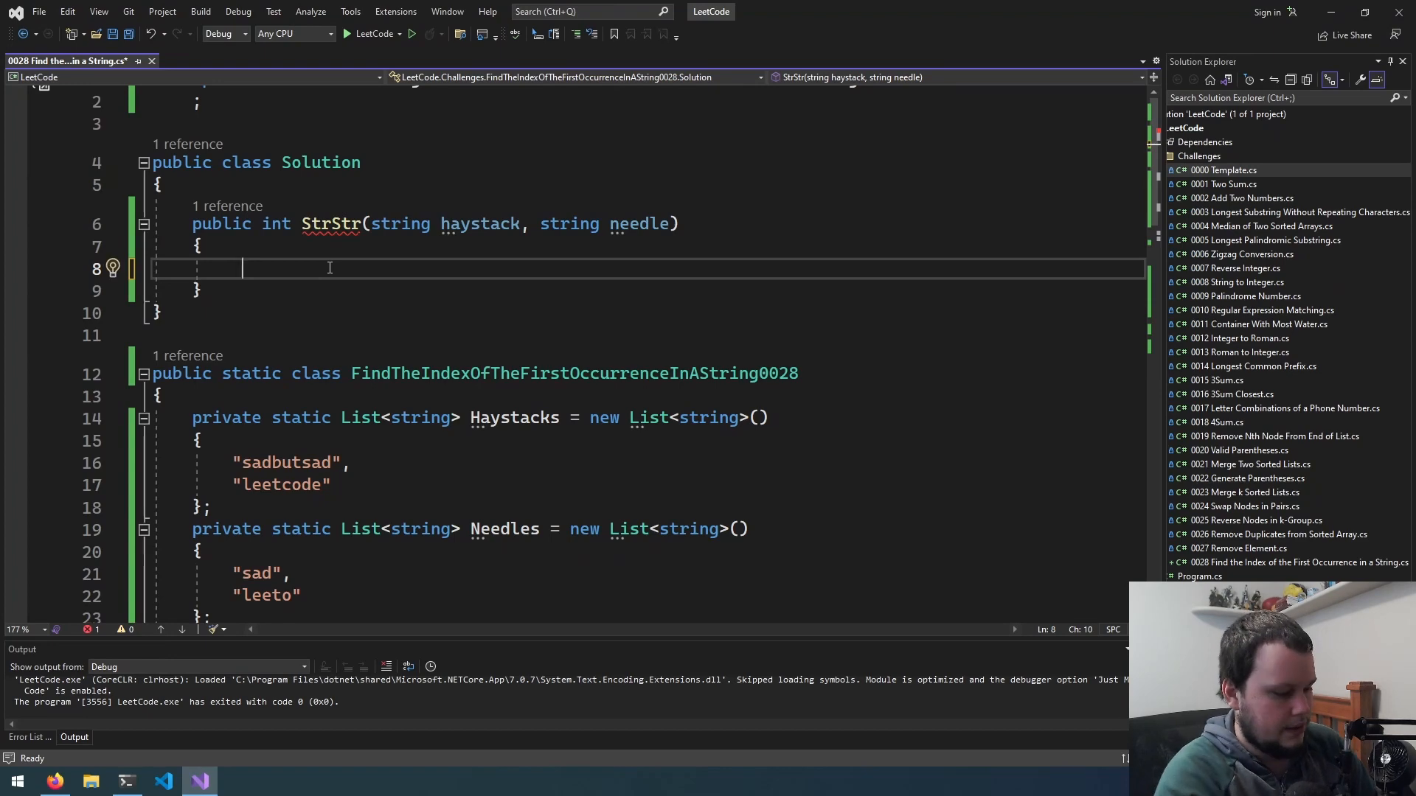
type("int index = haystack.IndexOf(needle);")
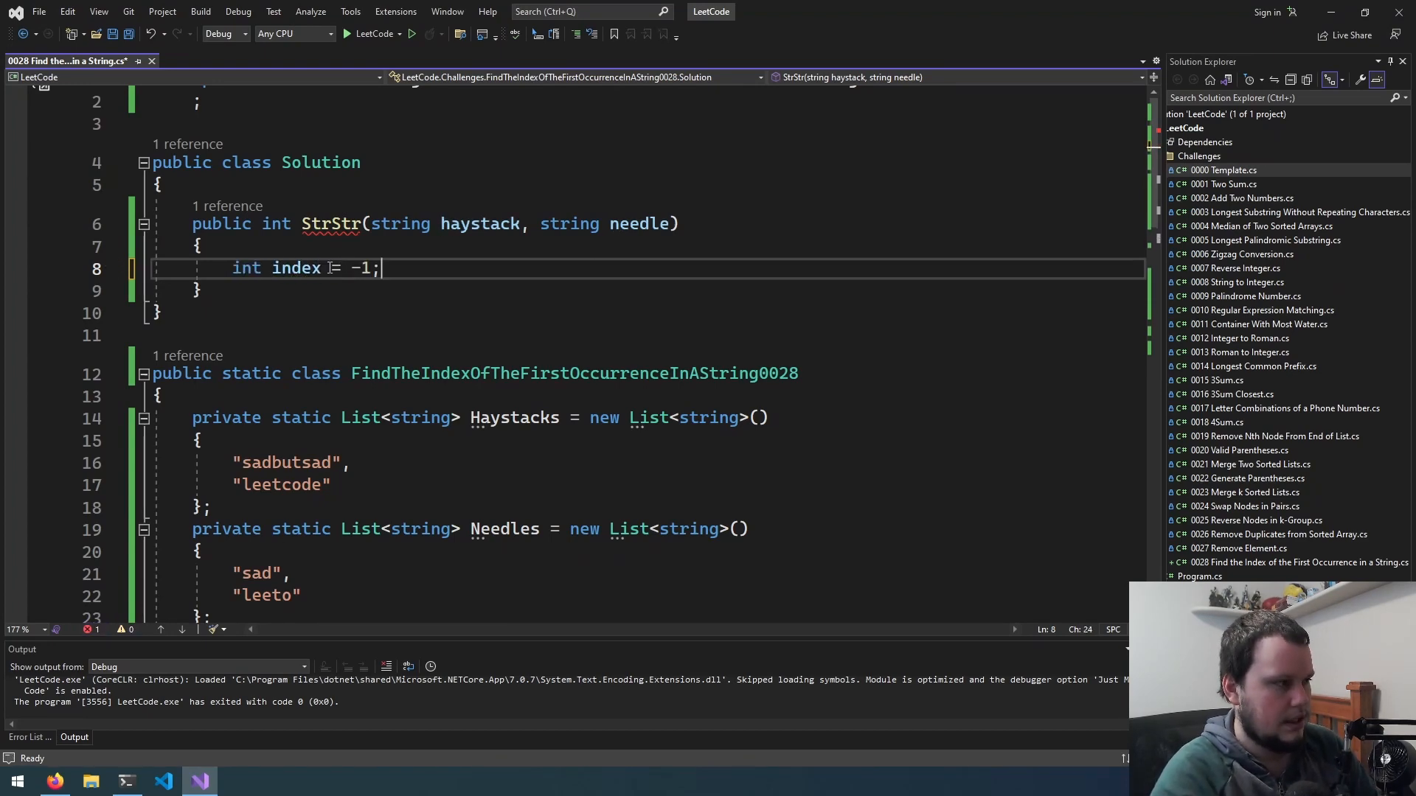
type("return index;")
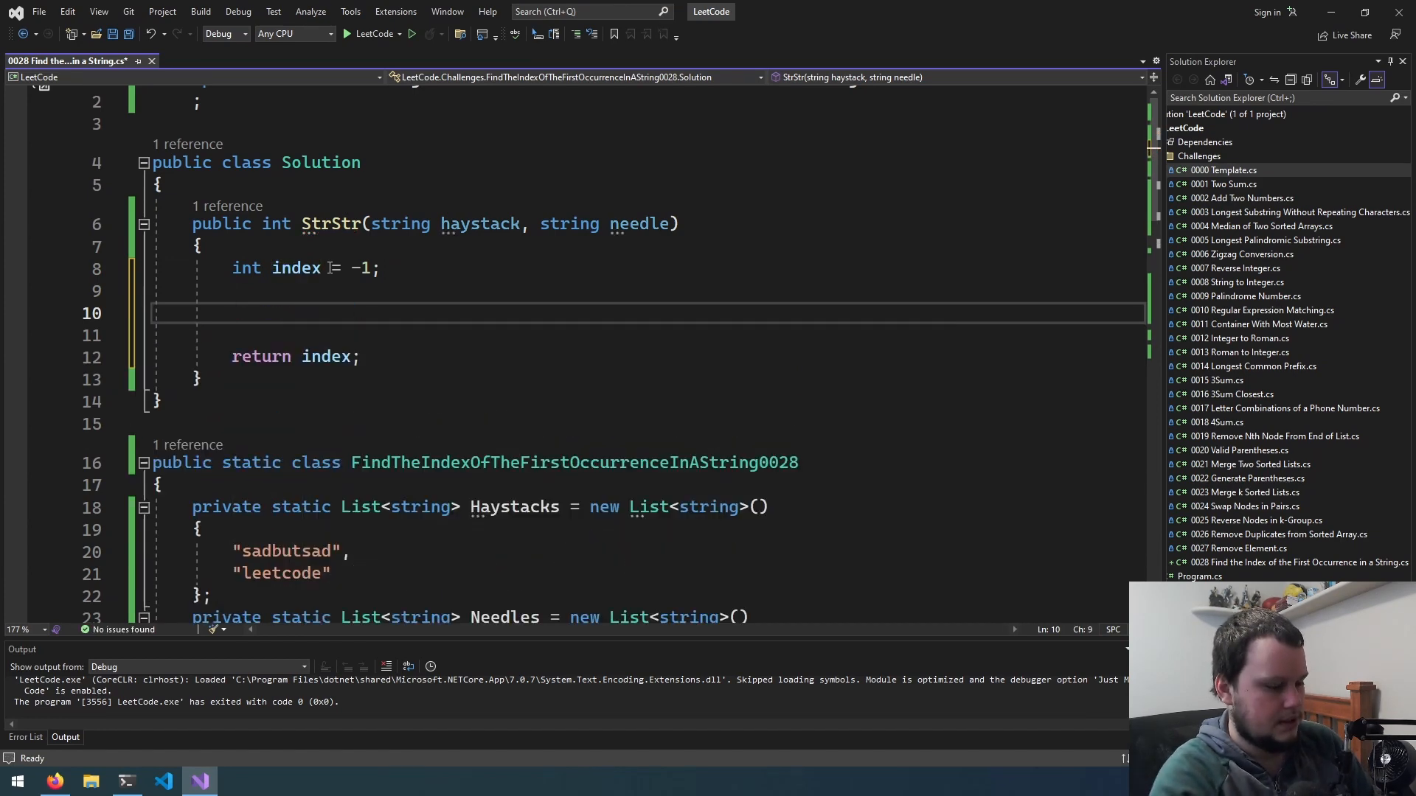
type("int Length")
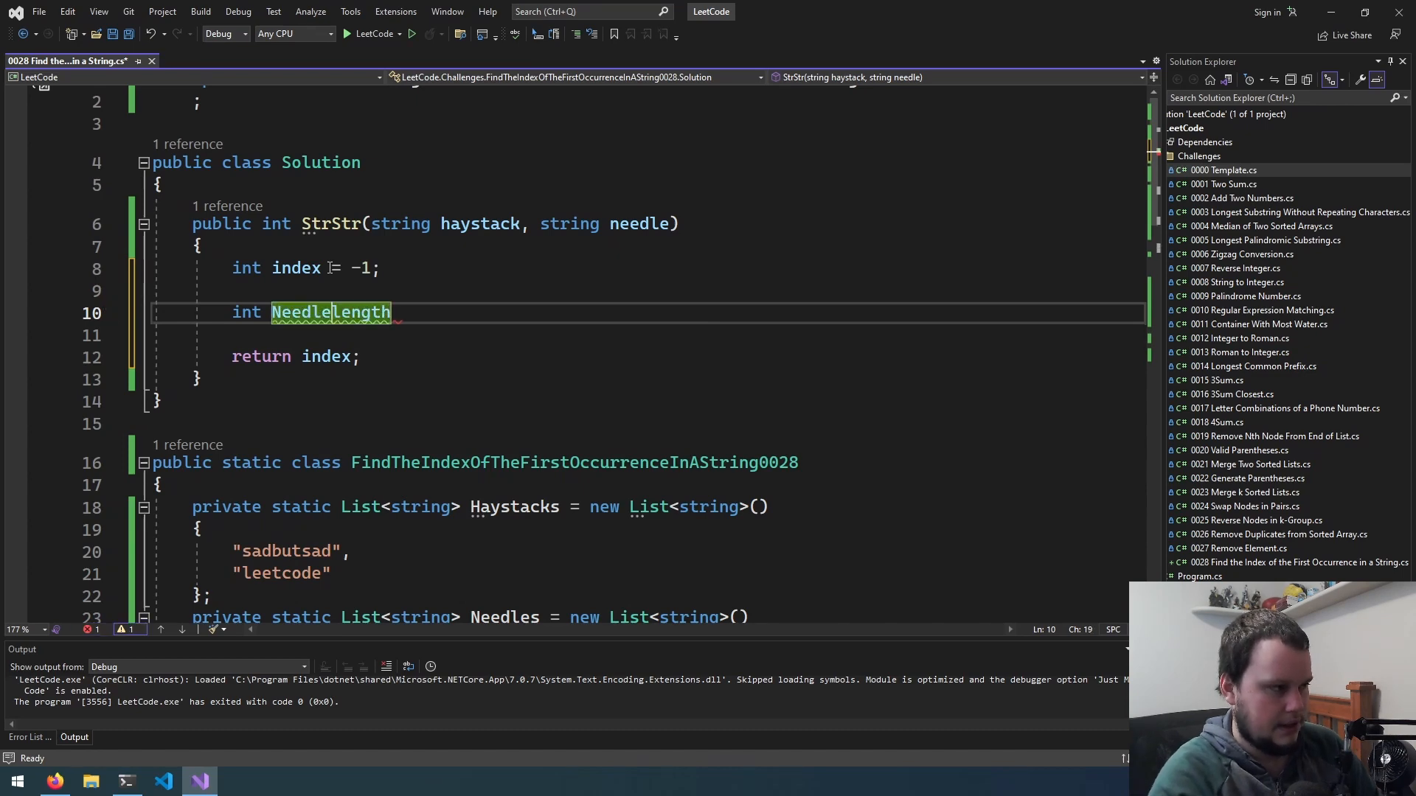
type("= needle.Length;")
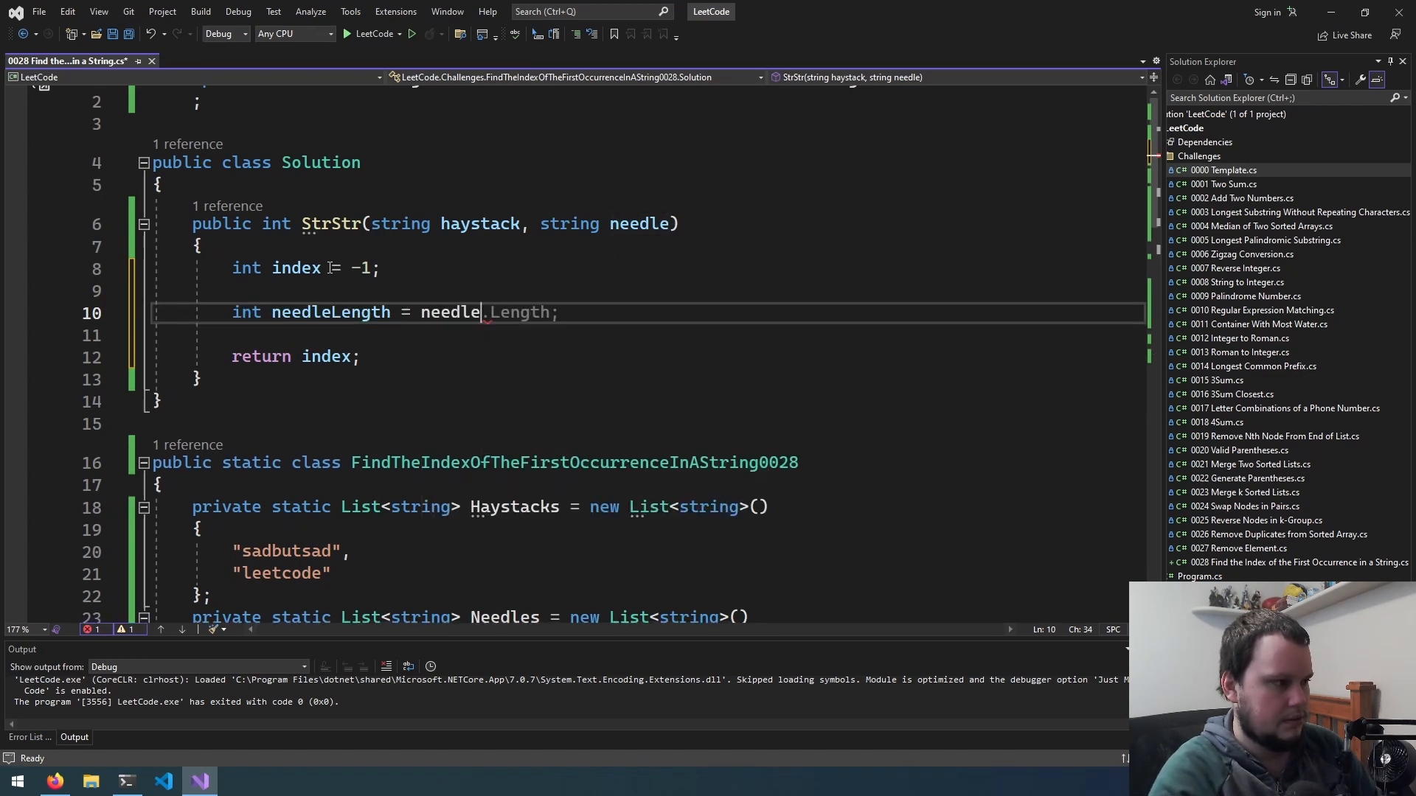
- Loop over haystack returning i when Substring(i, needleLength) equals needle, else -1
type("for (int i")
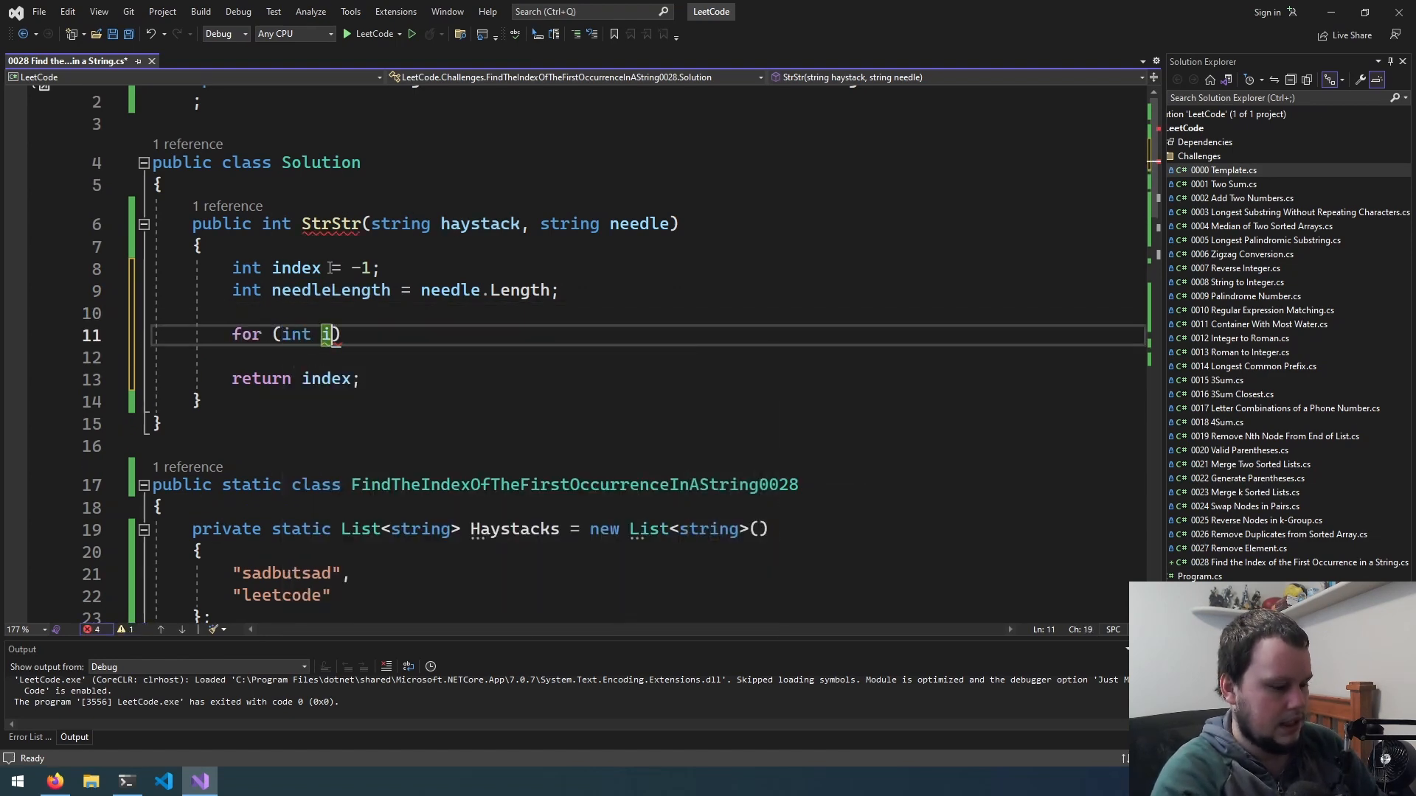
type("= 0; i < haystack.Length; i")
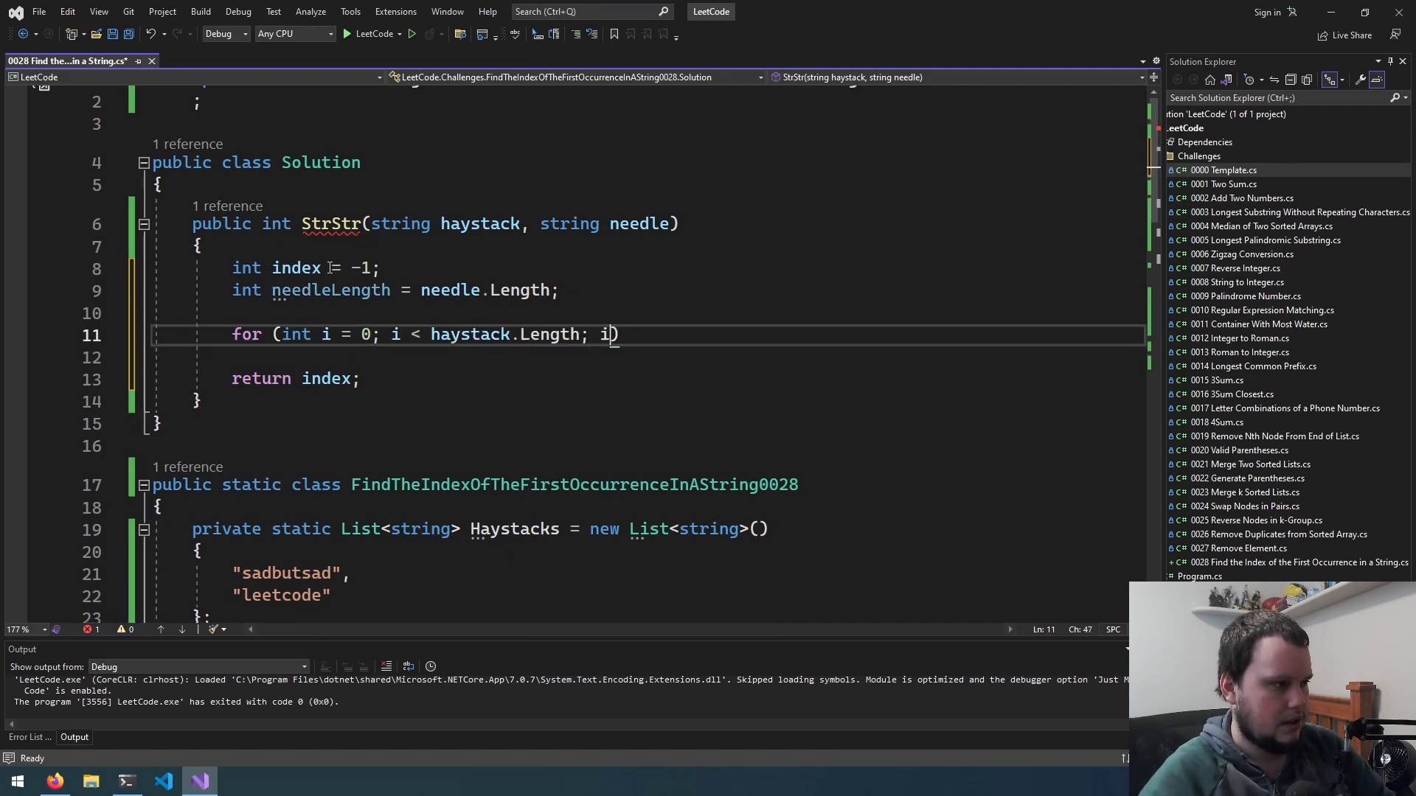
type("++")
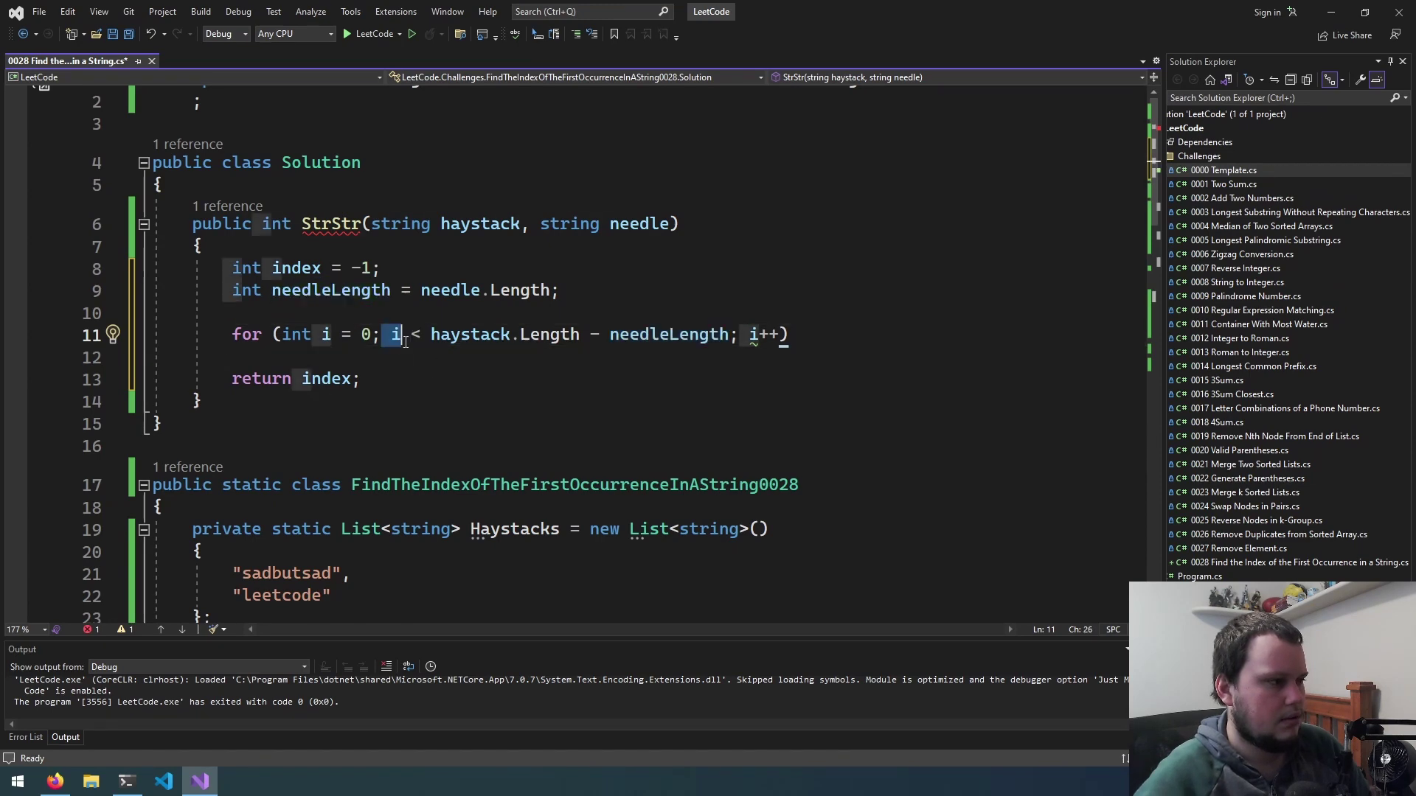
left_click(790, 334)
type("{")
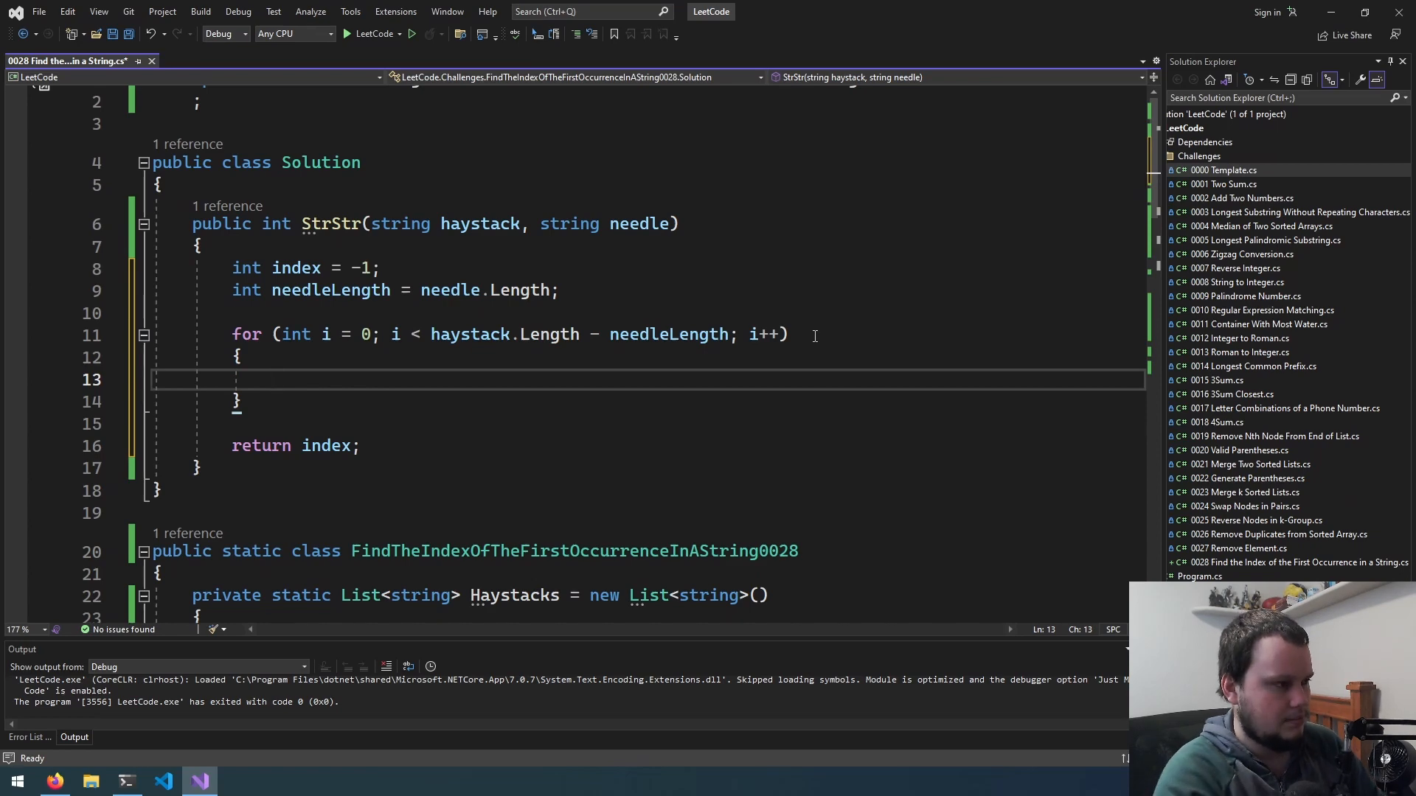
type("if (ha")
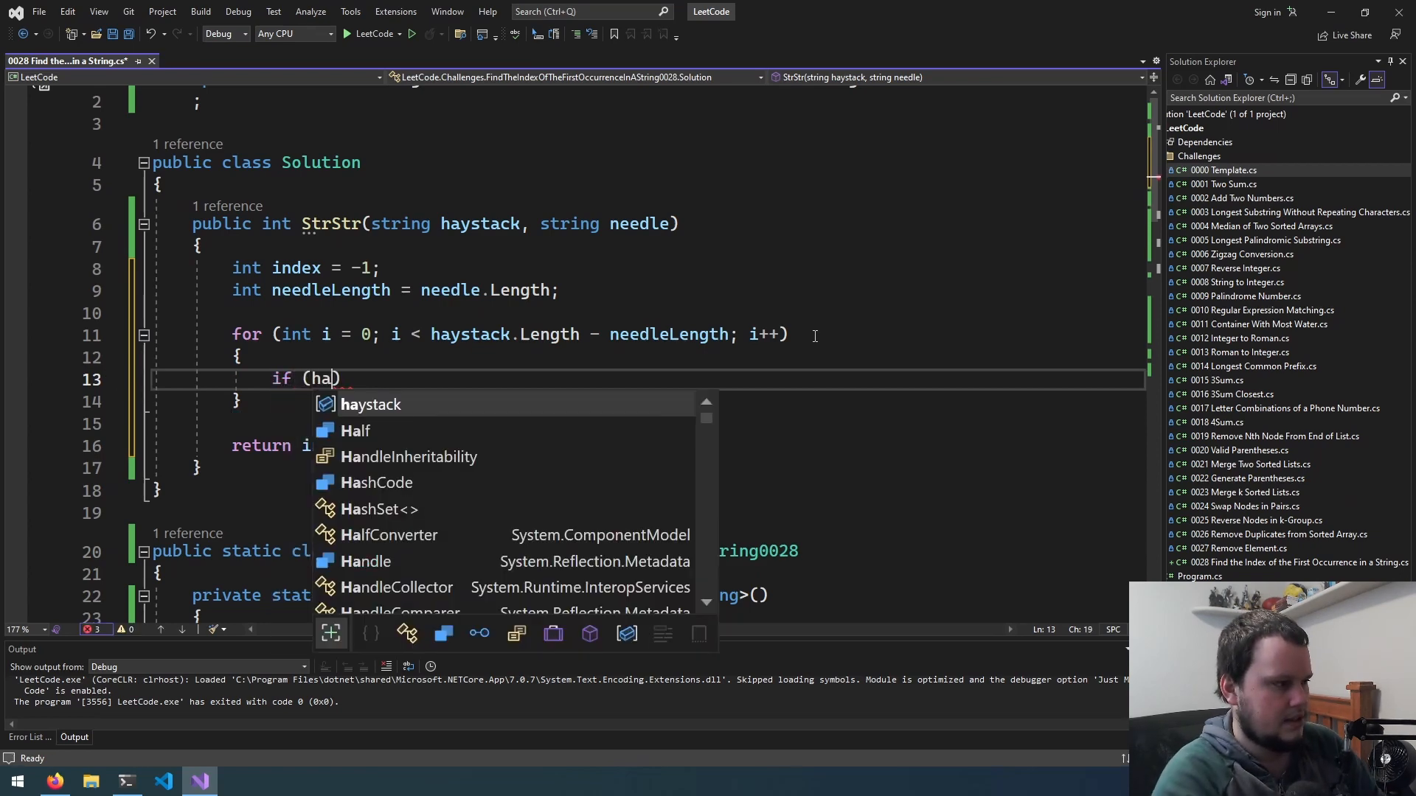
type("haystack.Substring(i, needleLength) == needle)")
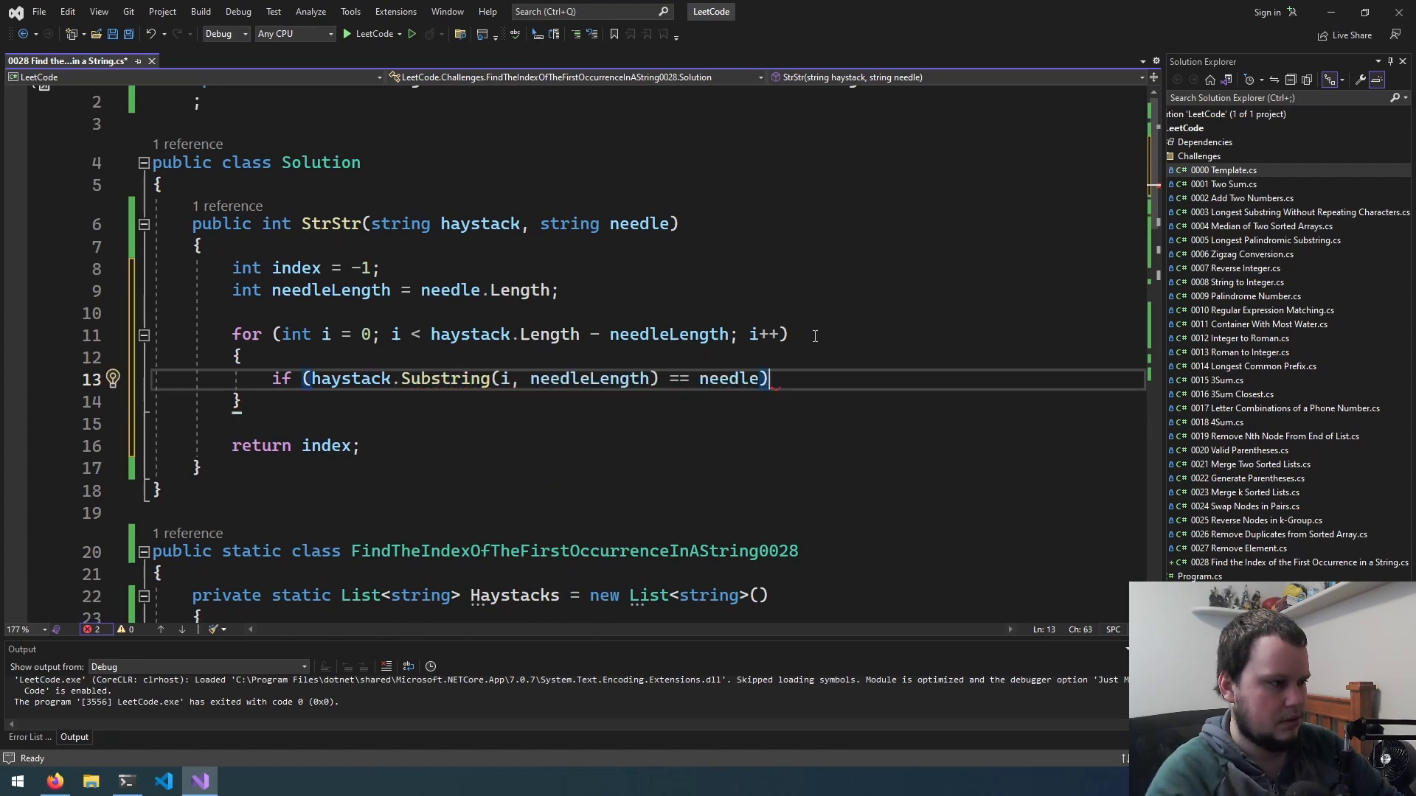
type("return i;")
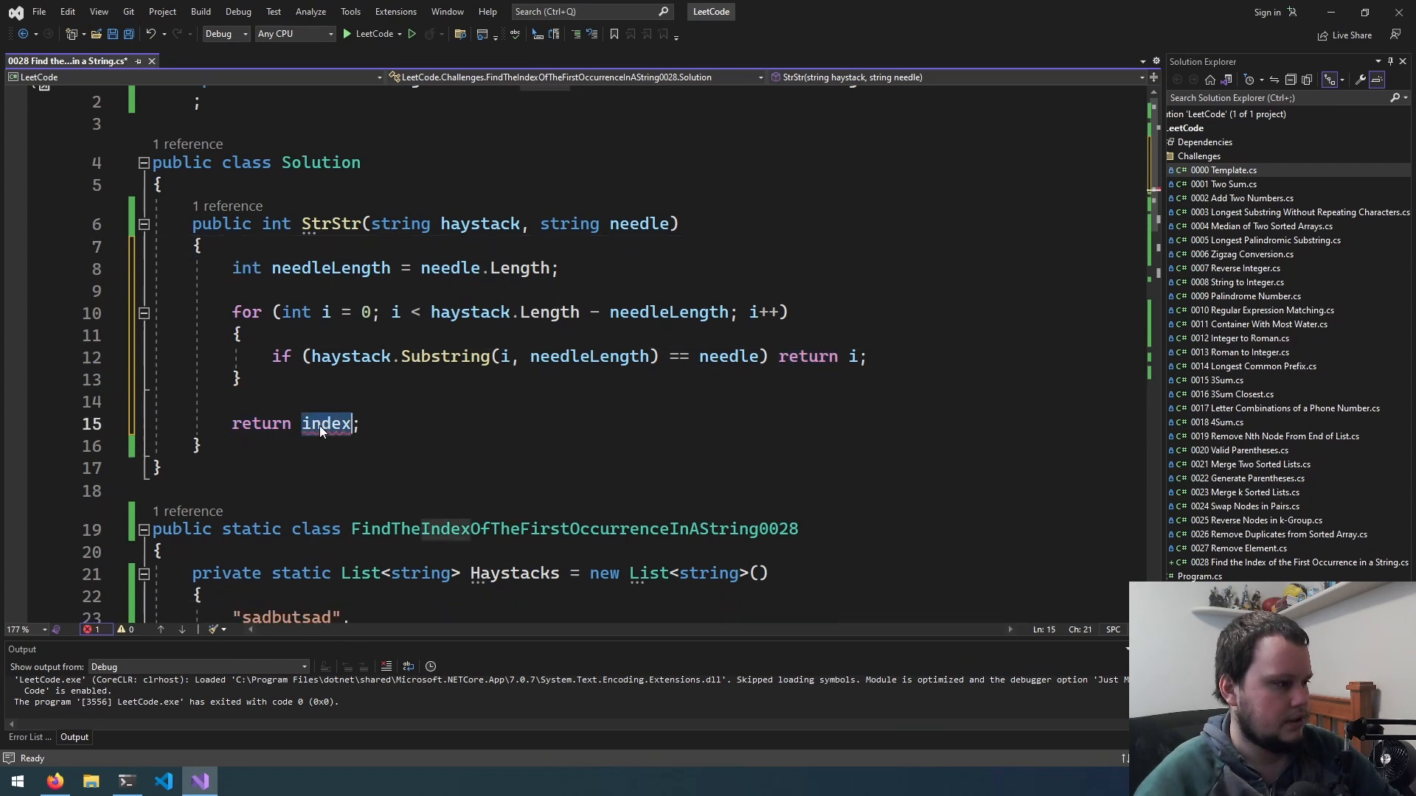
type("-1")
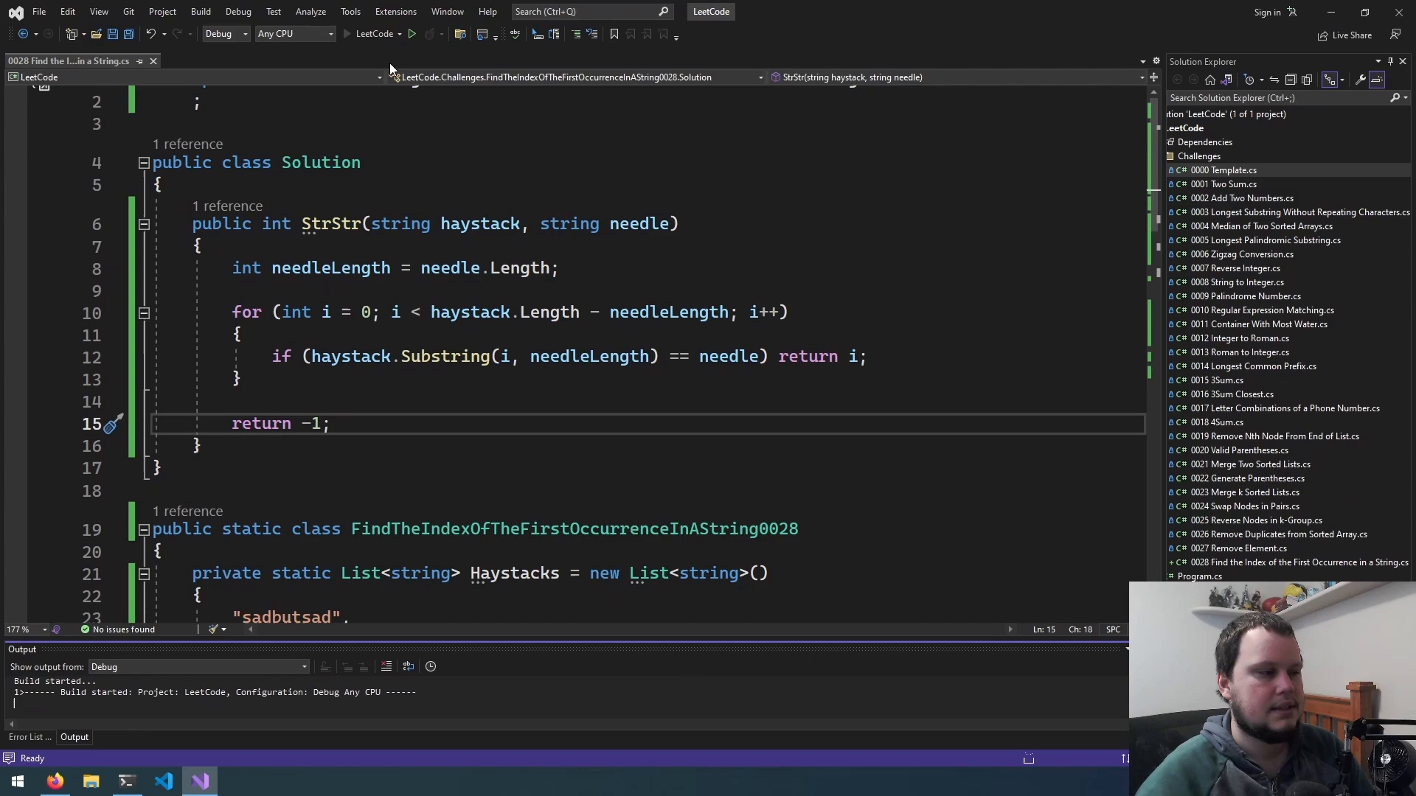
- Set the first test haystack to "stadbutsad", debug through StrStr, then stop debugging
left_click(412, 33)
type("t")
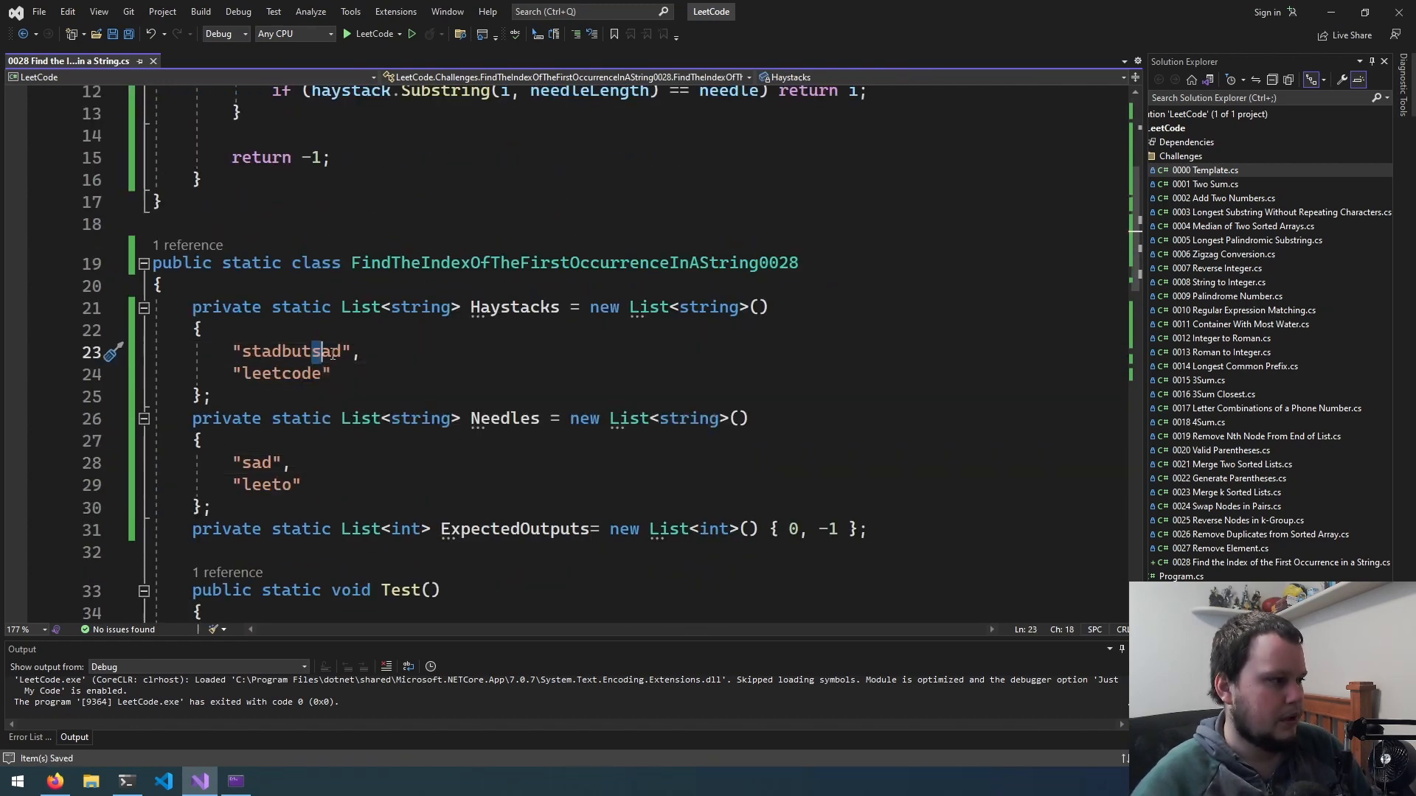
left_click(411, 33)
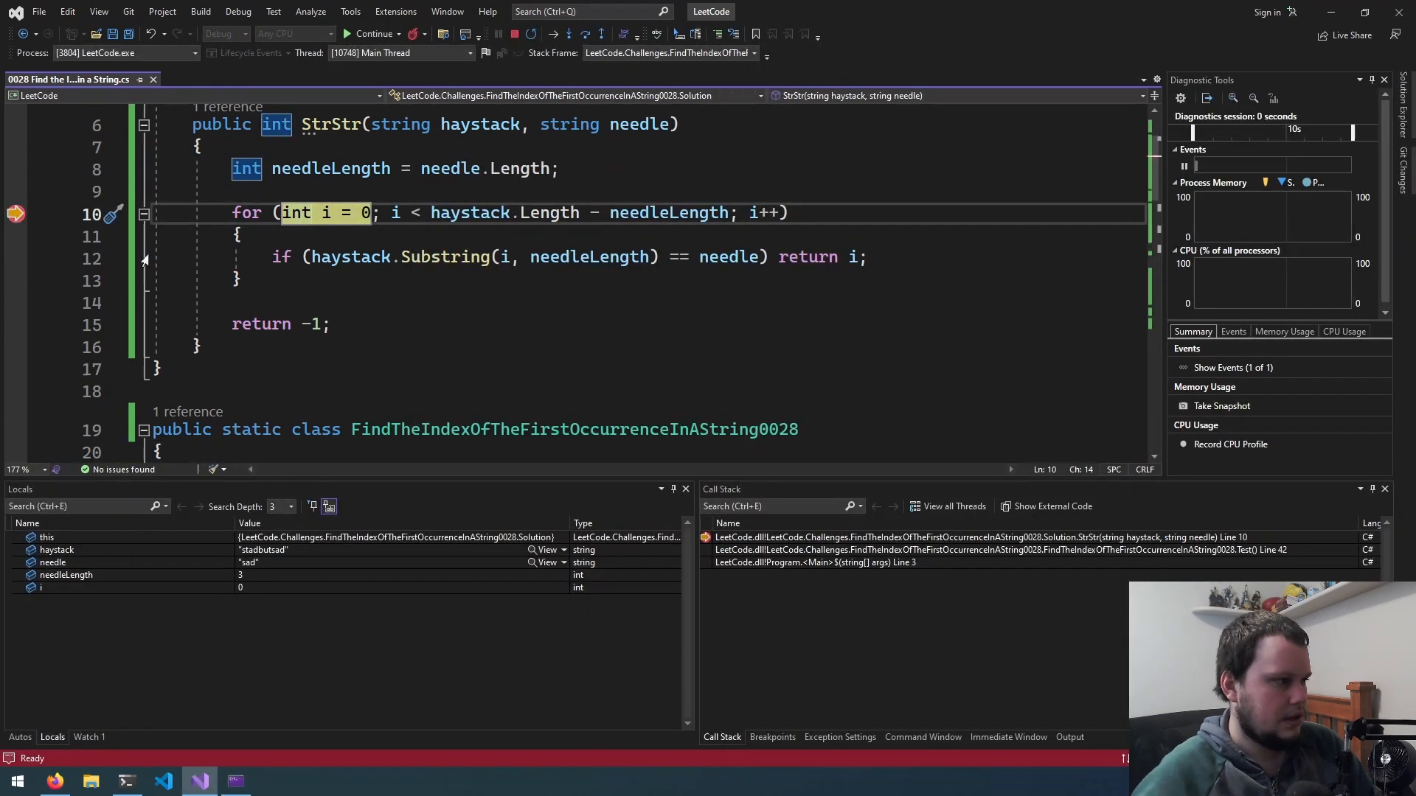
left_click(373, 33)
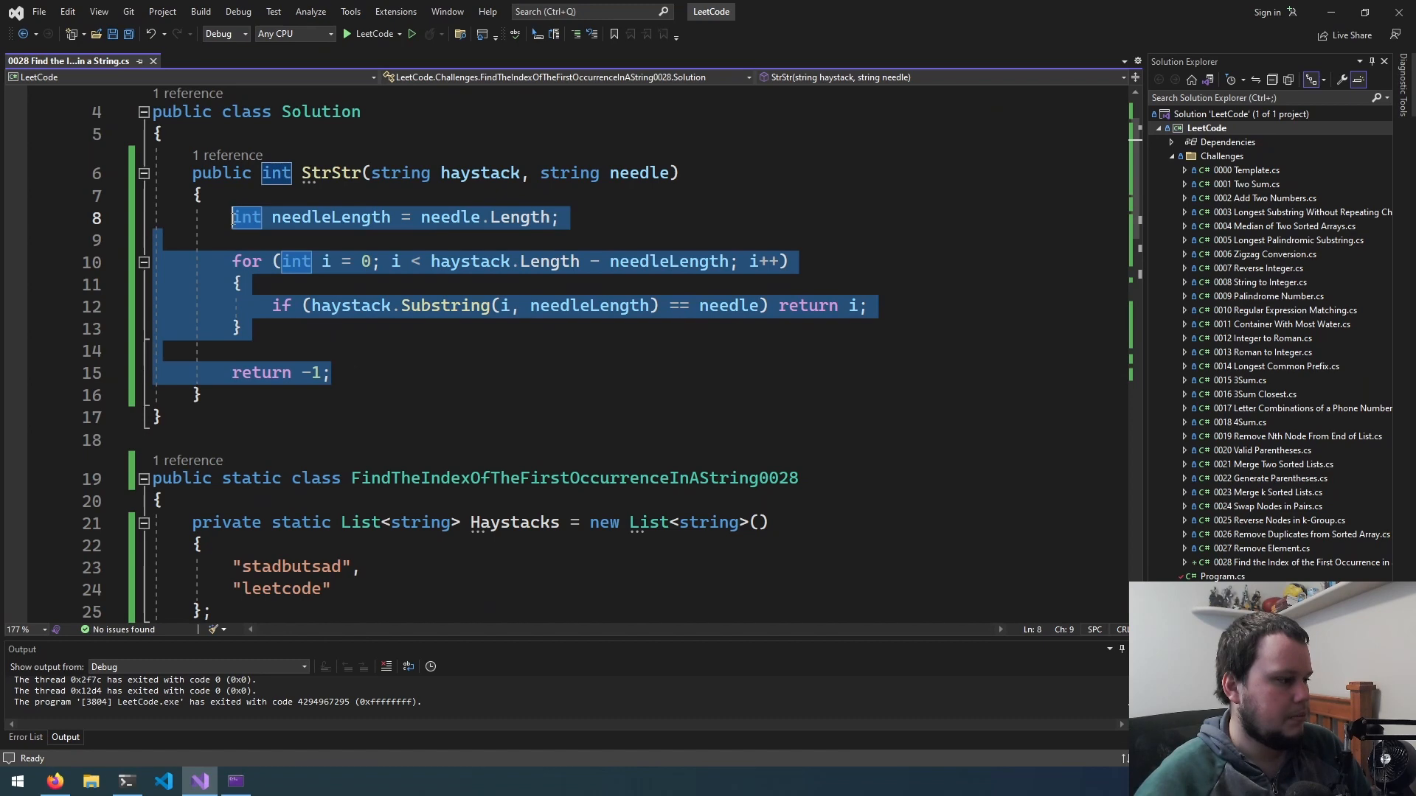
- Review LeetCode's Wrong Answer result for haystack "a"
left_click(54, 781)
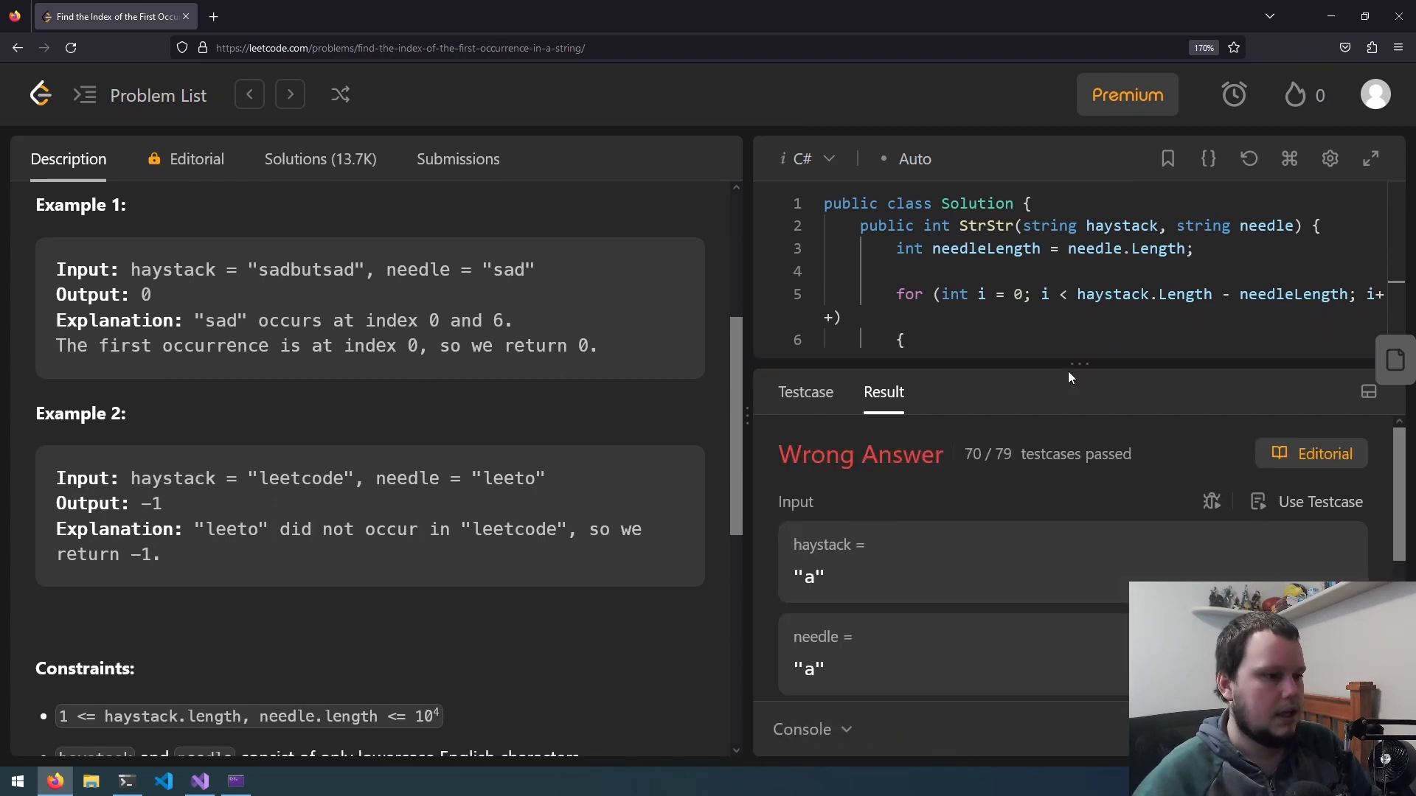
scroll("down", 3)
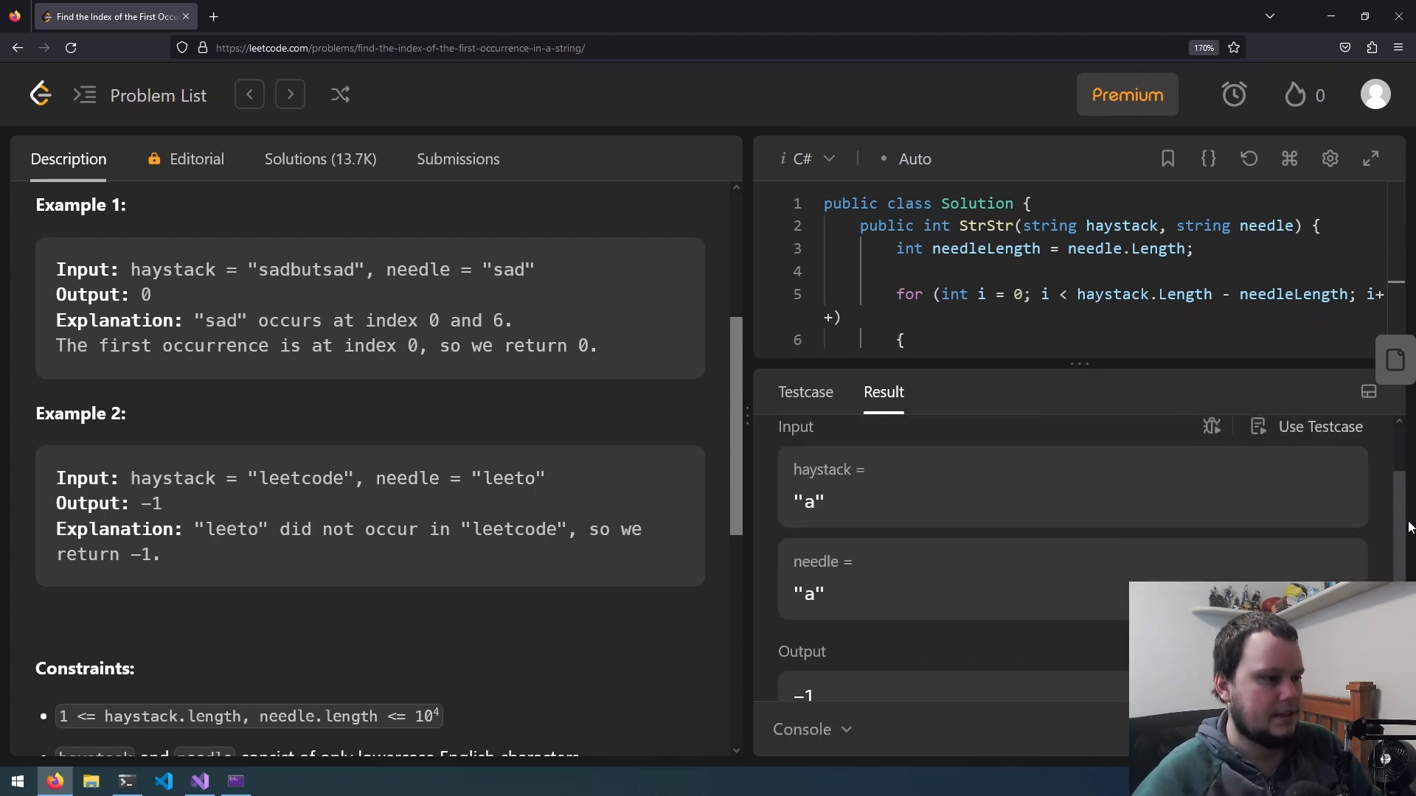
mouse_move(870, 497)
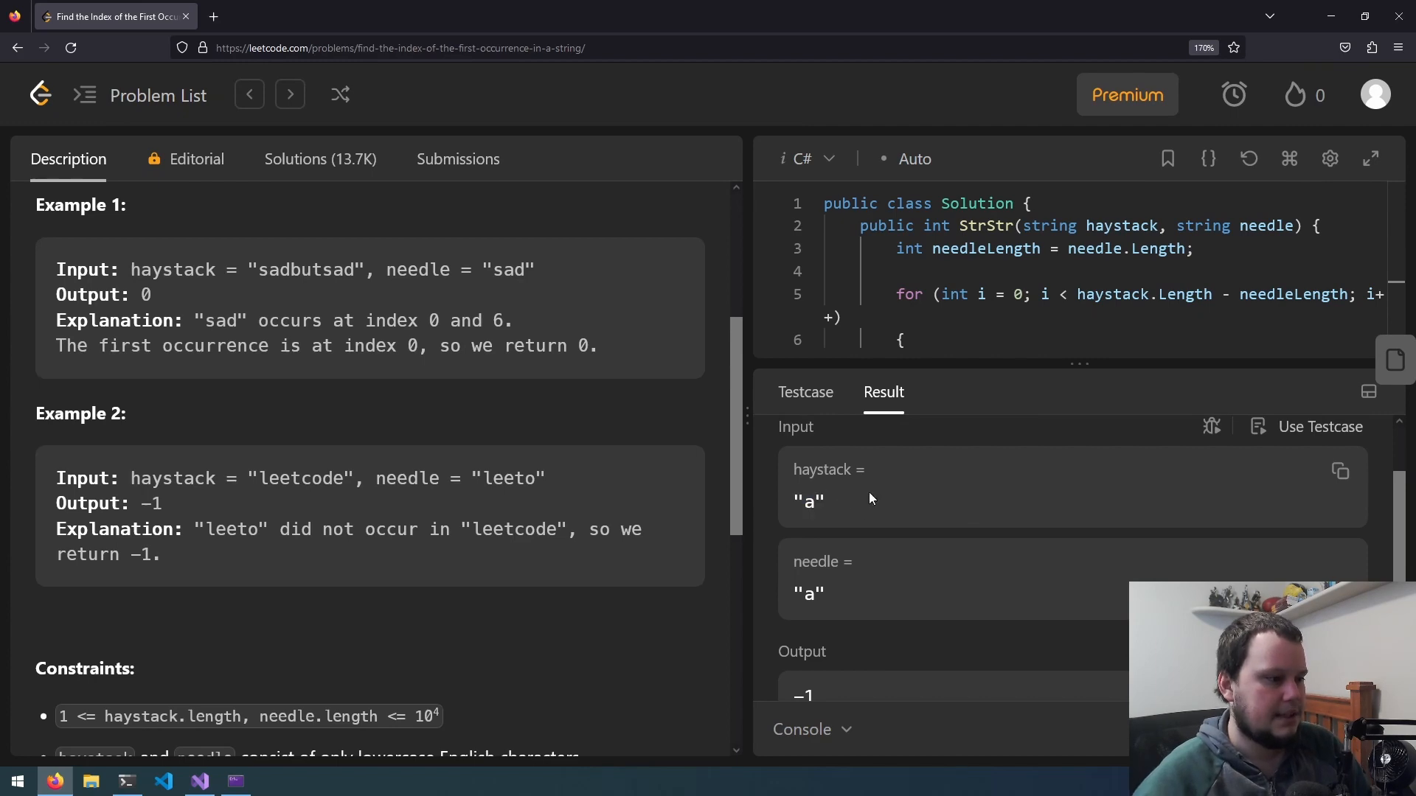
scroll("down", 3)
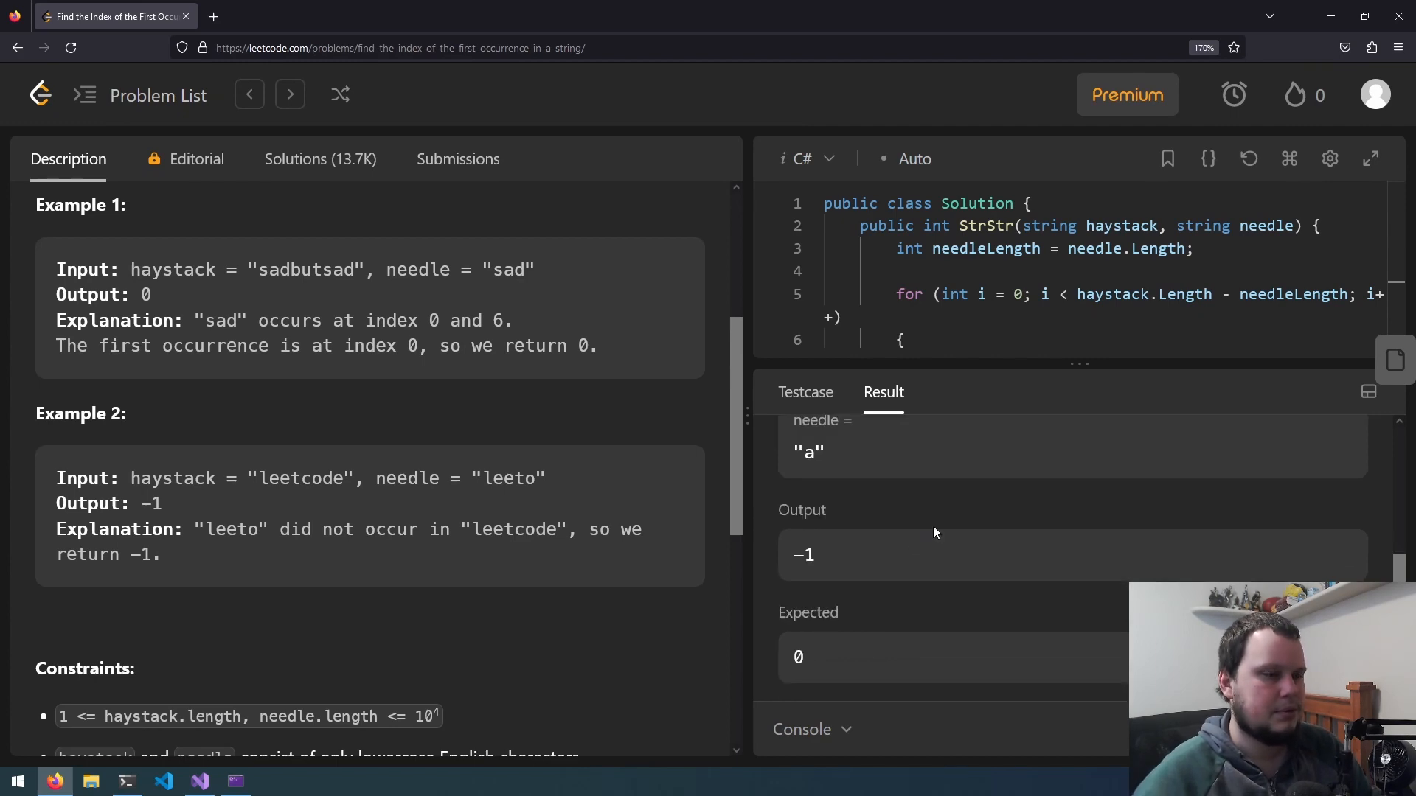
- Change the loop condition to <= and resubmit the solution
left_click(198, 781)
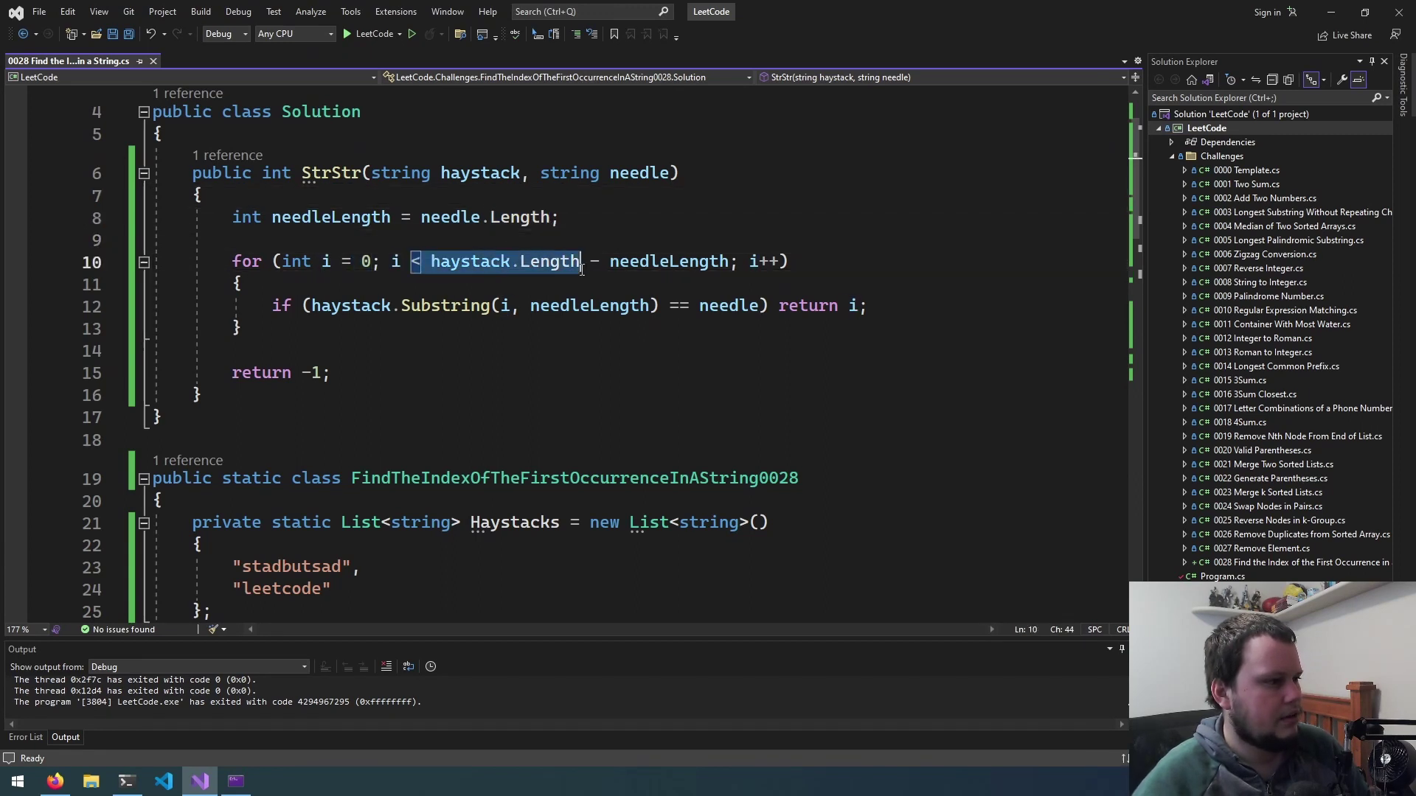
type("<=")
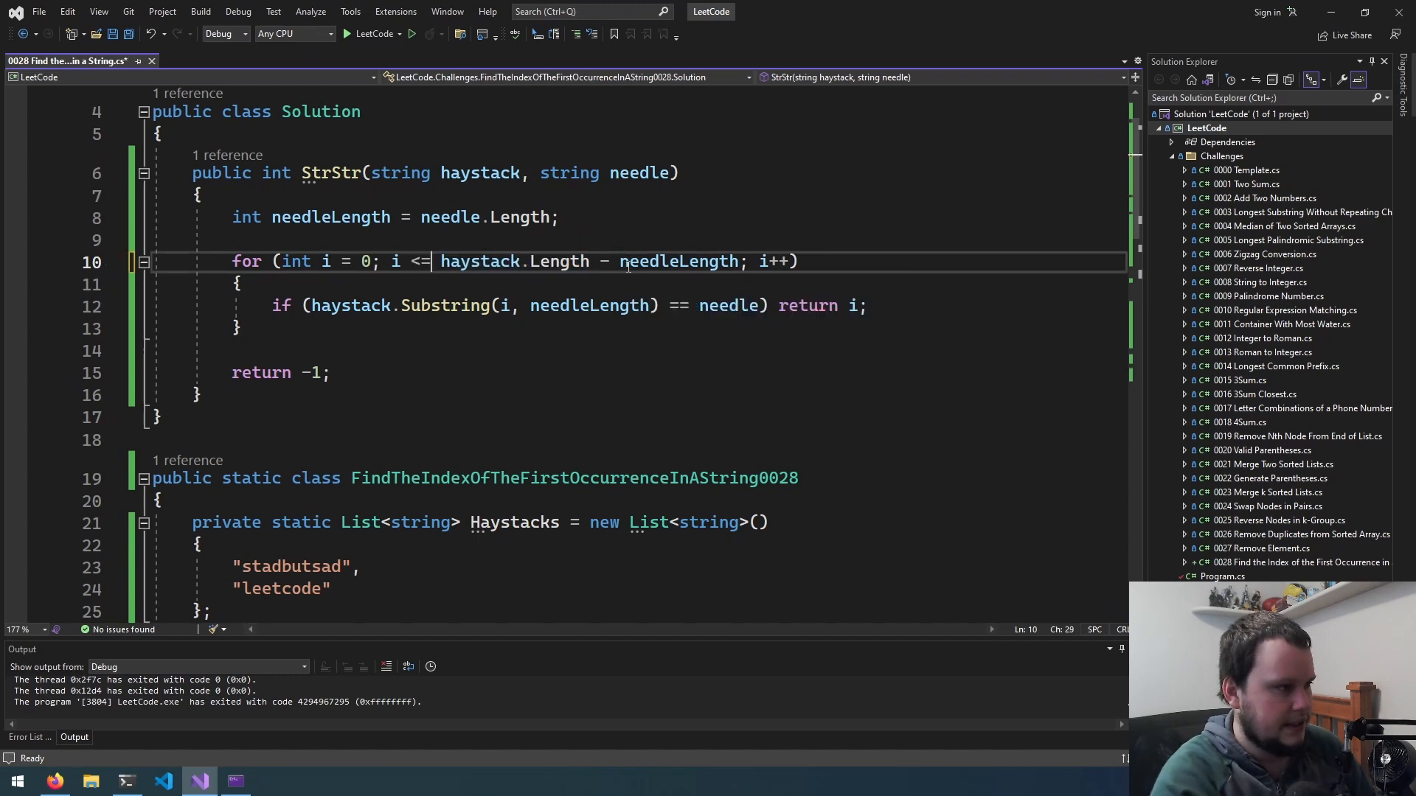
left_click(53, 781)
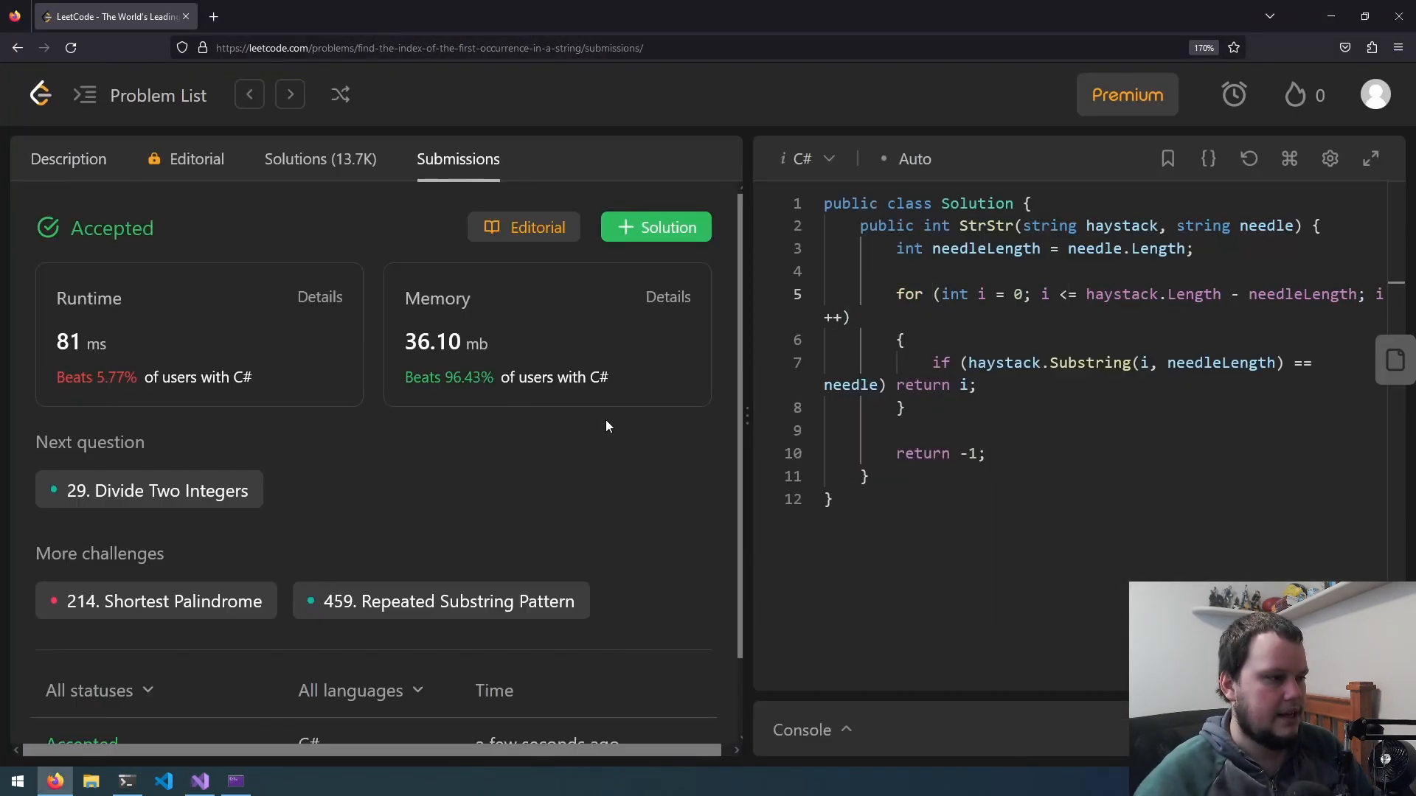
- Open the Accepted submission to view its 81 ms runtime and 36.1 MB memory
left_click(81, 667)
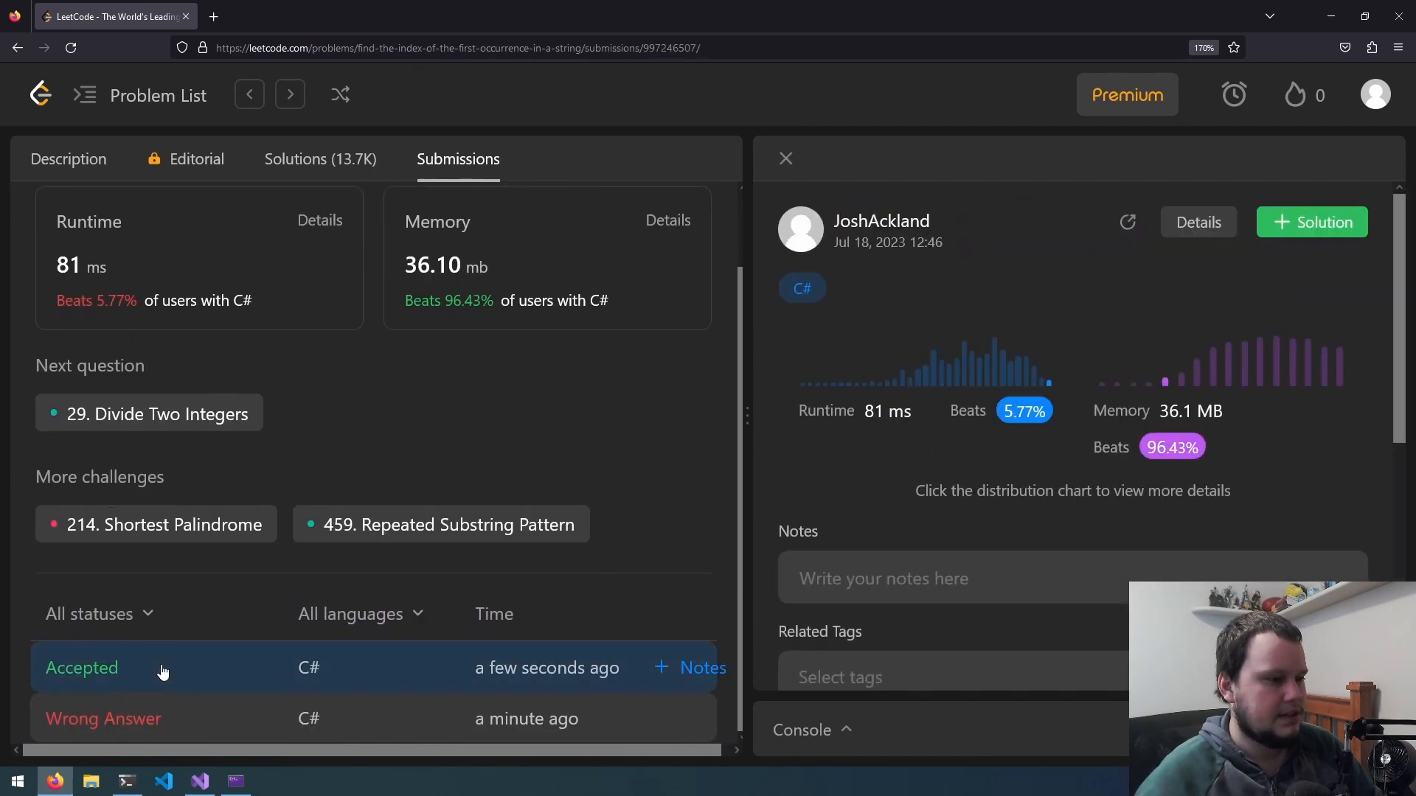
mouse_move(1194, 334)
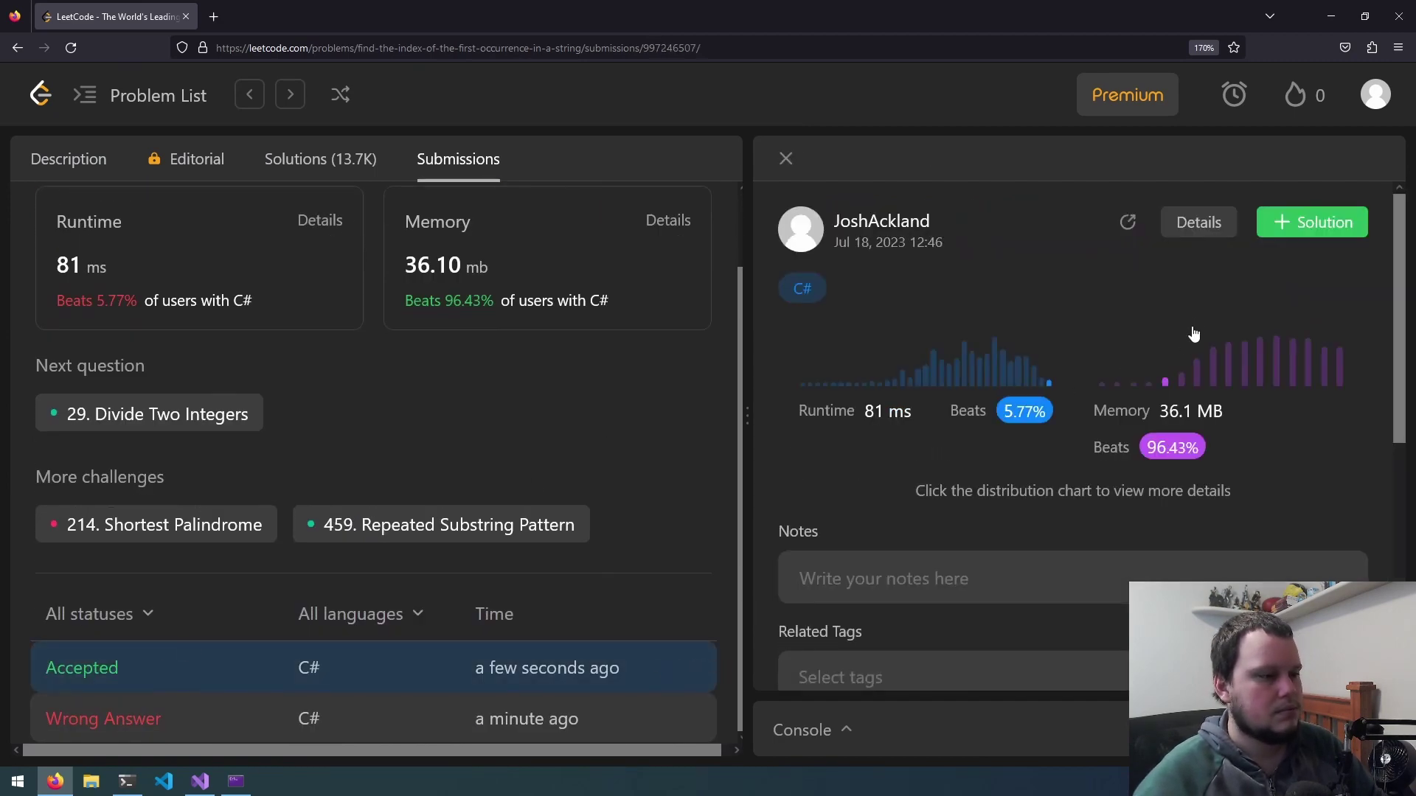
mouse_move(1042, 393)
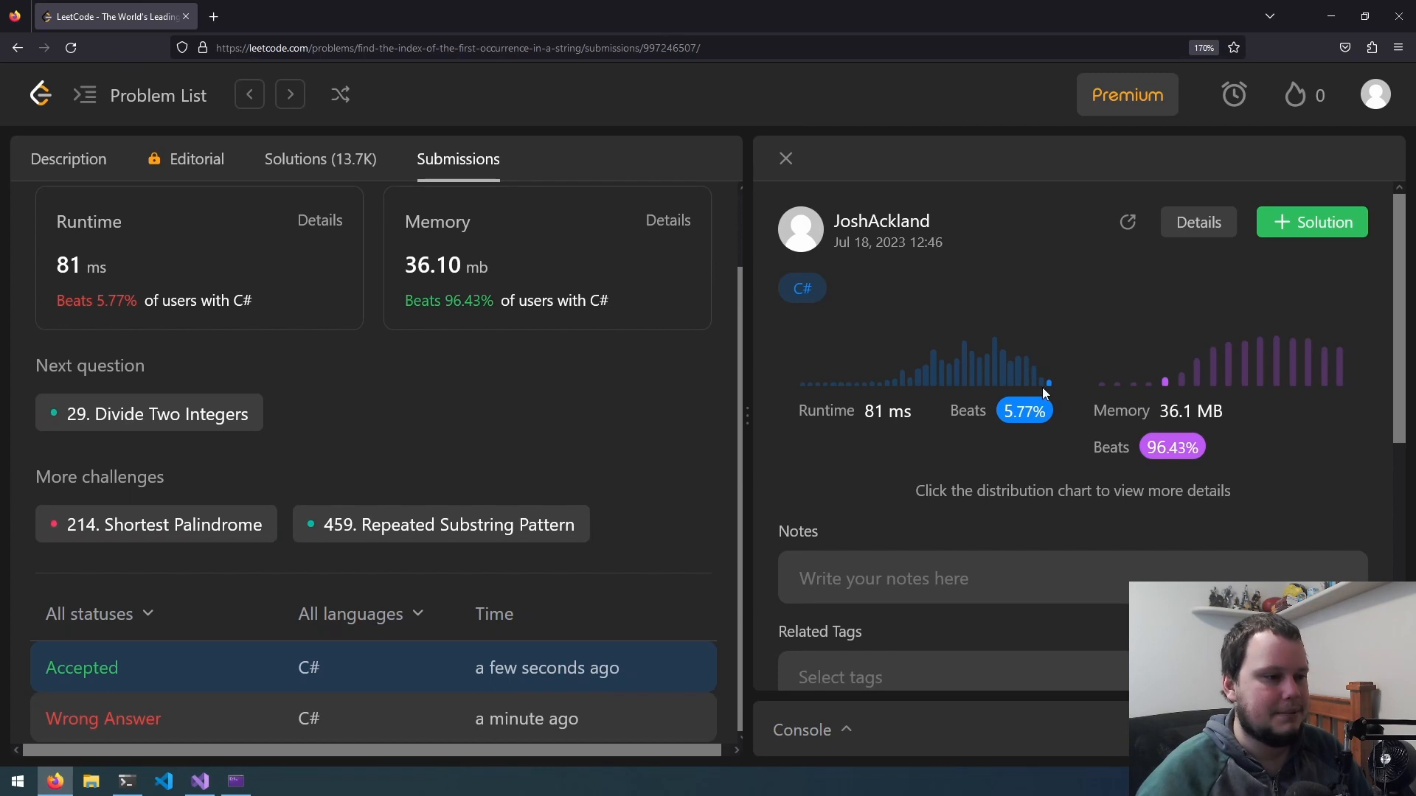
mouse_move(1033, 285)
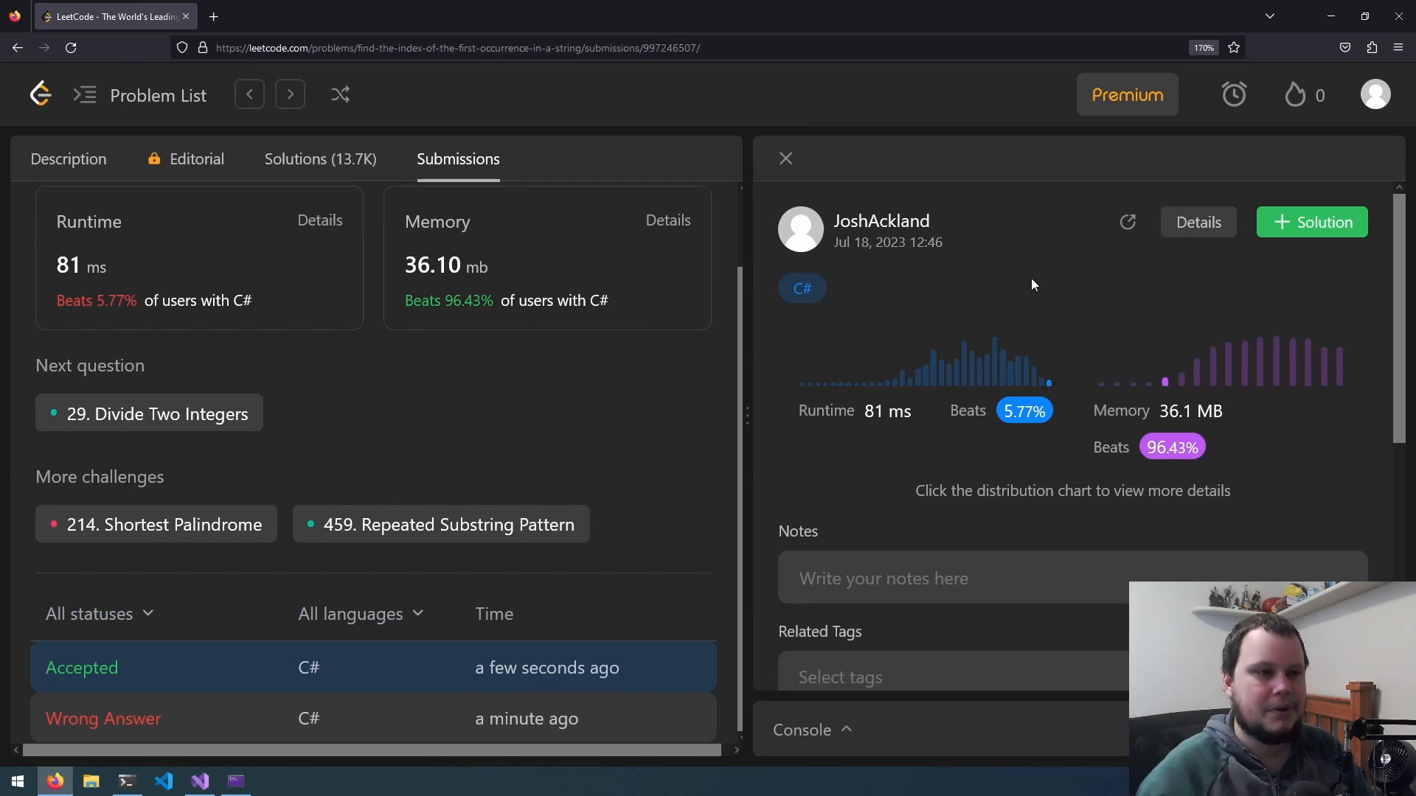
mouse_move(1069, 269)
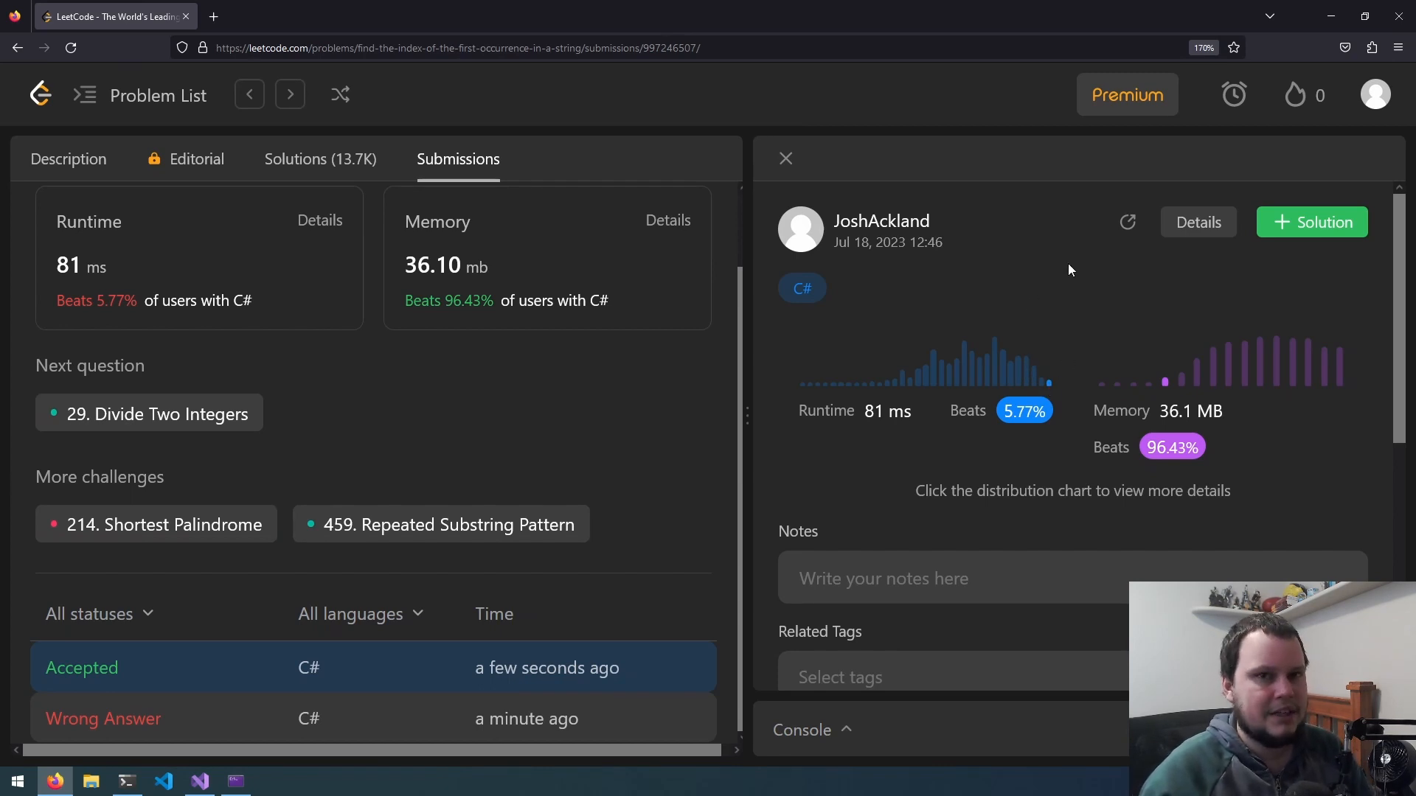